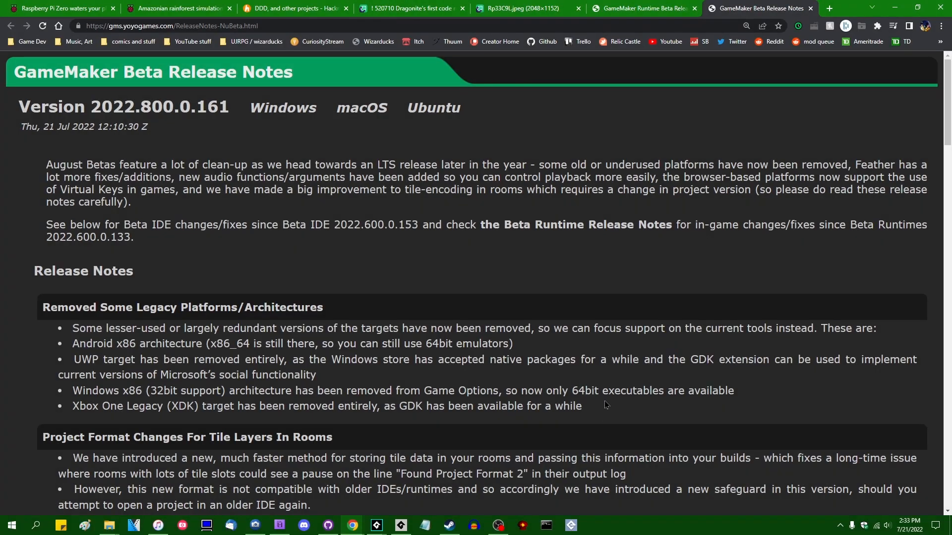
Read the removed legacy platforms and UWP notes, then search 'steam ha' in a new tab.
{"action": "left_click_drag", "start_coordinate": [72, 328], "coordinate": [582, 406]}
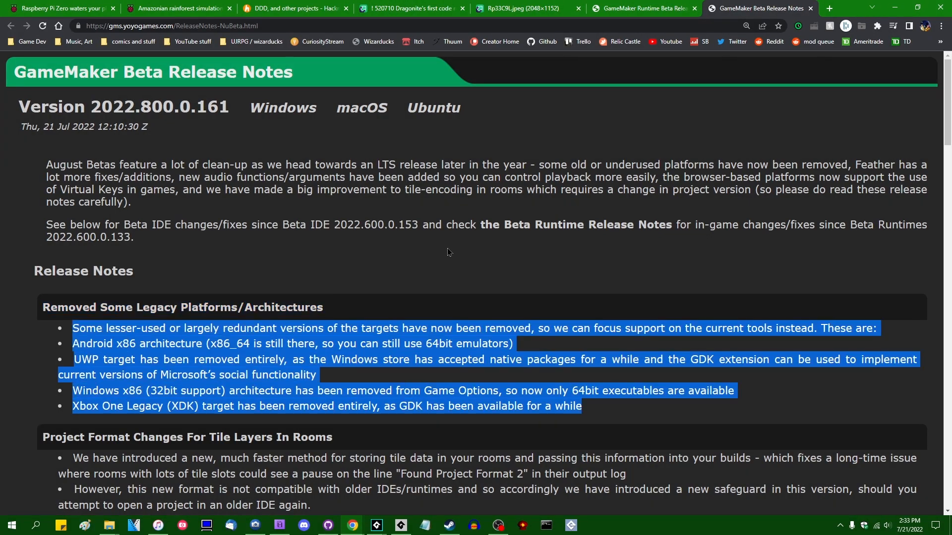
{"action": "mouse_move", "coordinate": [454, 253]}
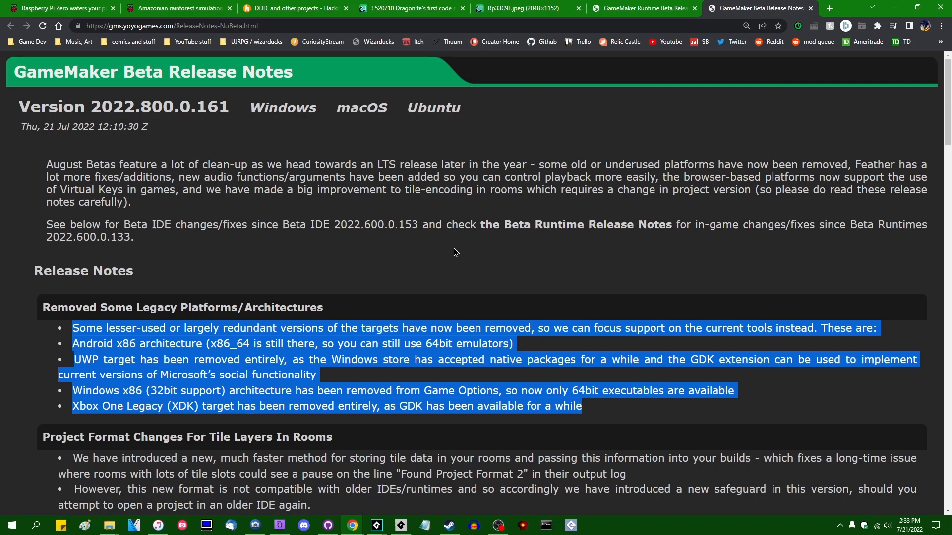
{"action": "mouse_move", "coordinate": [372, 262]}
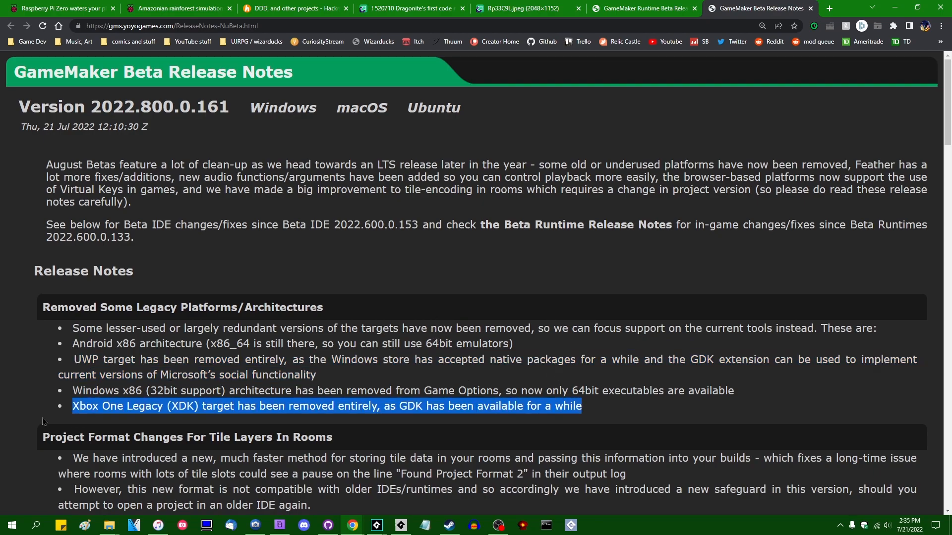
{"action": "mouse_move", "coordinate": [454, 264]}
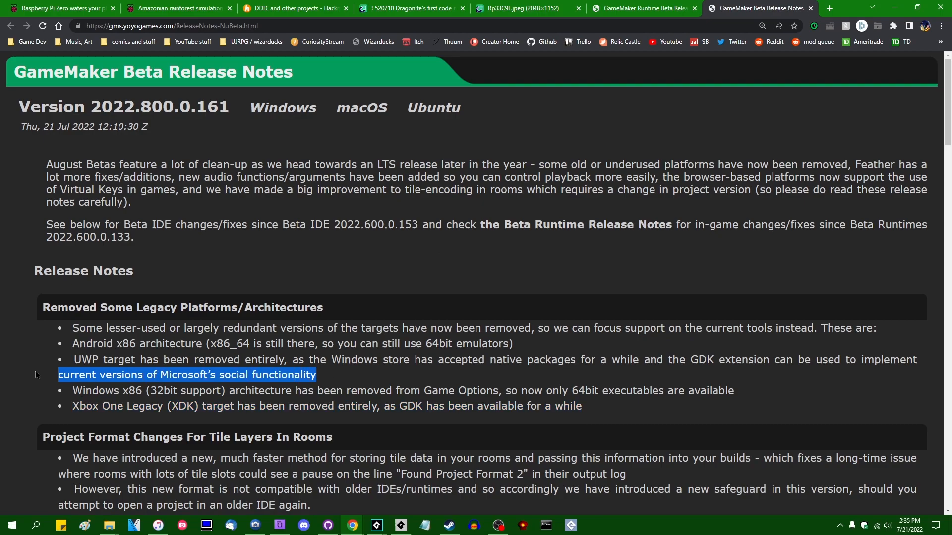
{"action": "left_click_drag", "start_coordinate": [72, 360], "coordinate": [592, 410]}
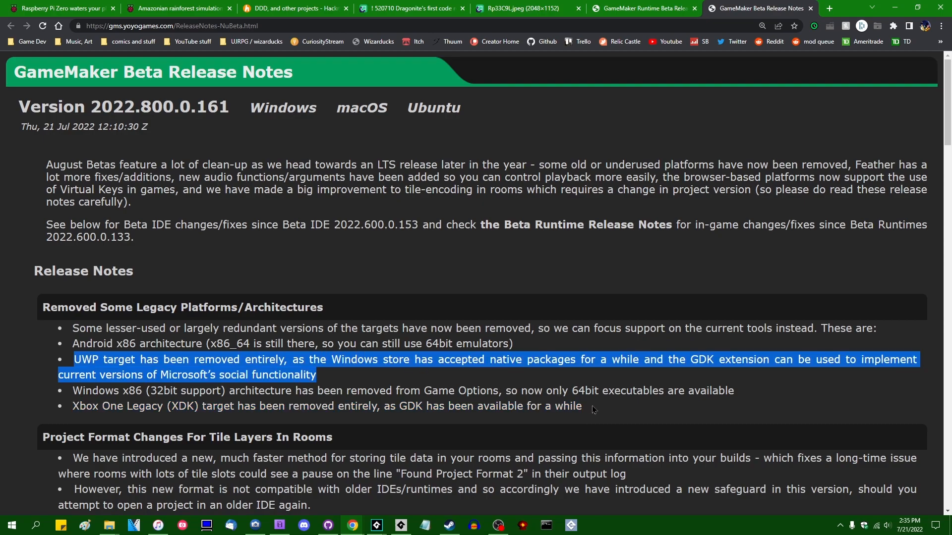
{"action": "left_click", "coordinate": [600, 403]}
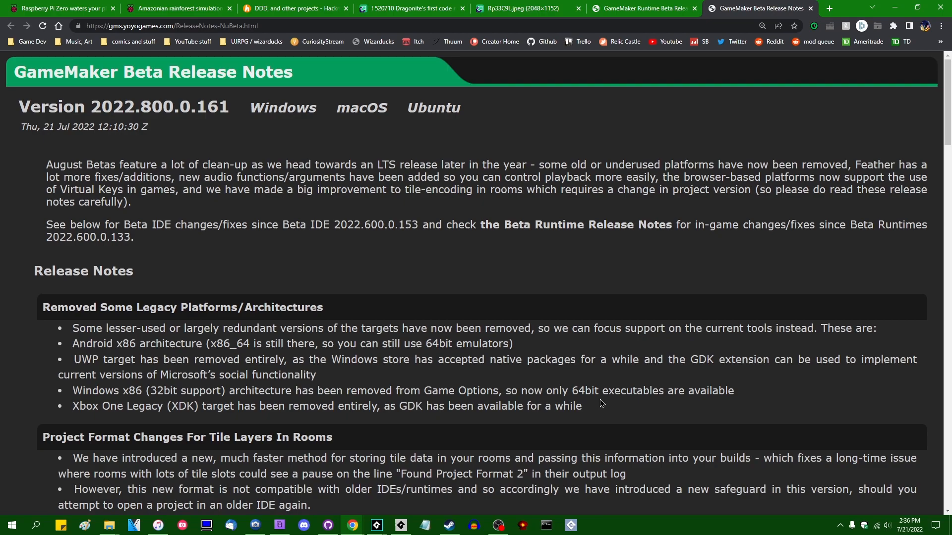
{"action": "mouse_move", "coordinate": [591, 410]}
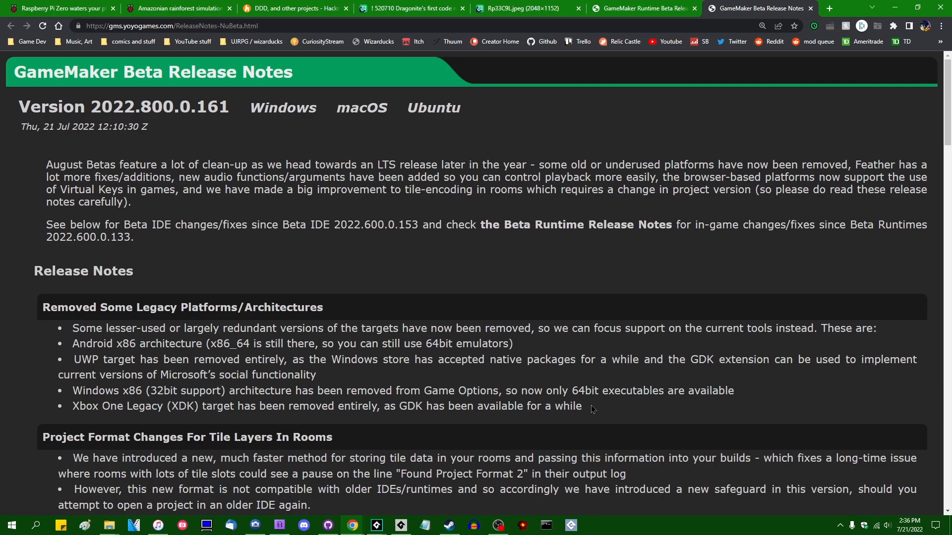
{"action": "mouse_move", "coordinate": [602, 409]}
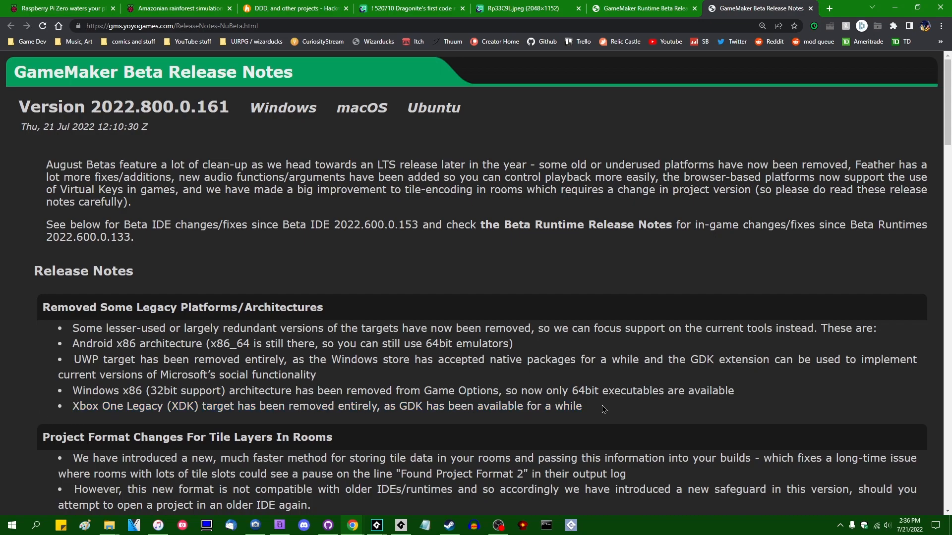
{"action": "mouse_move", "coordinate": [478, 325]}
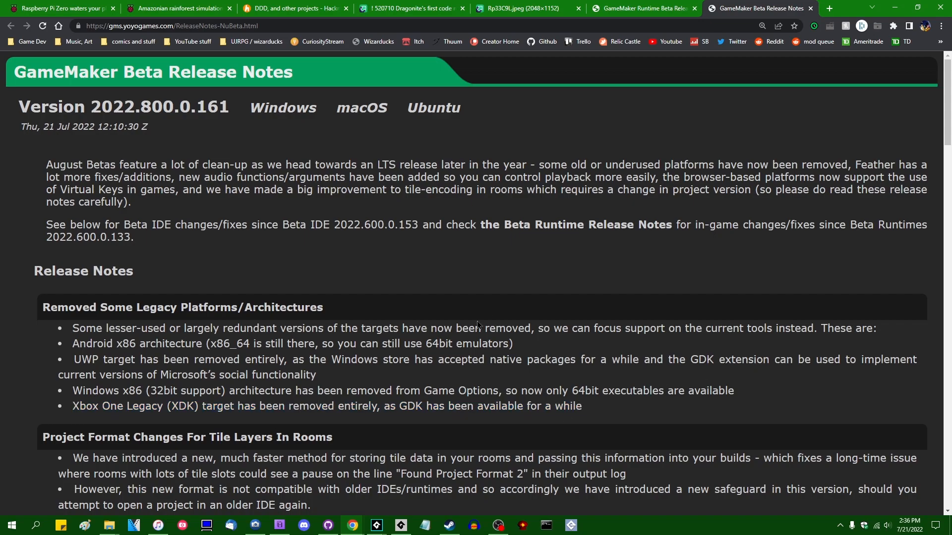
{"action": "mouse_move", "coordinate": [604, 378]}
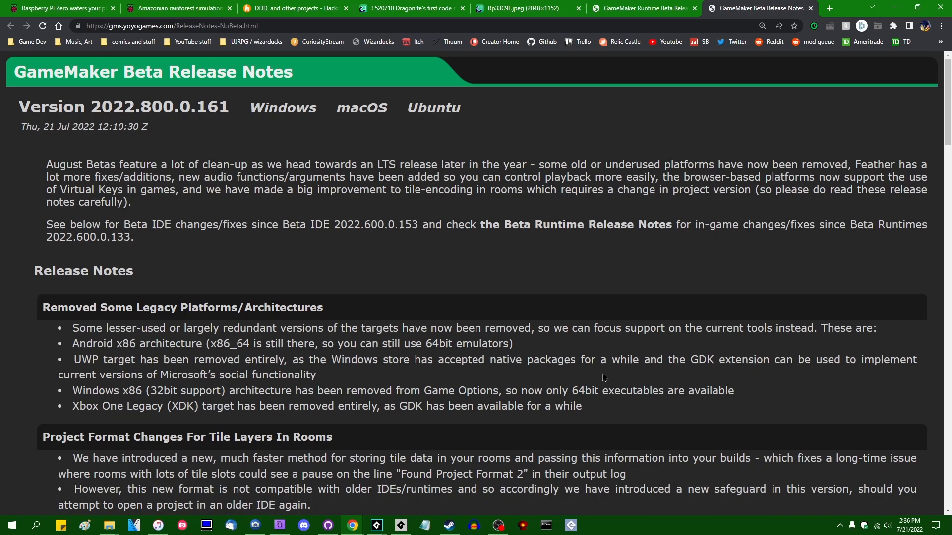
{"action": "mouse_move", "coordinate": [570, 424]}
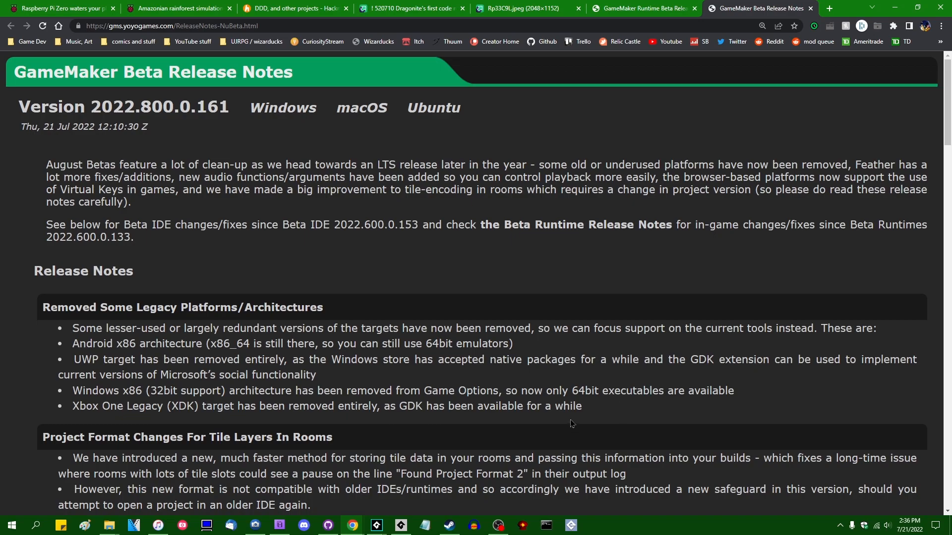
{"action": "mouse_move", "coordinate": [615, 413]}
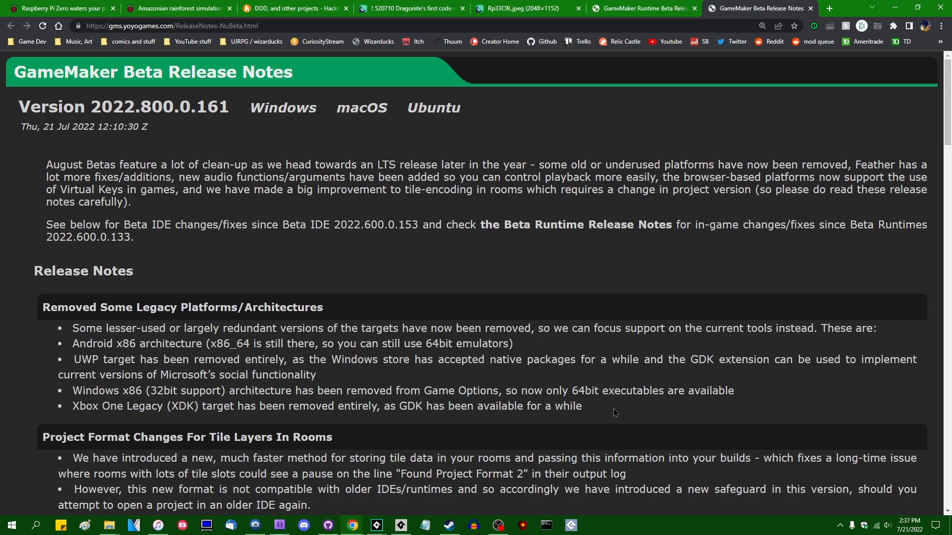
{"action": "type", "text": "steam ha"}
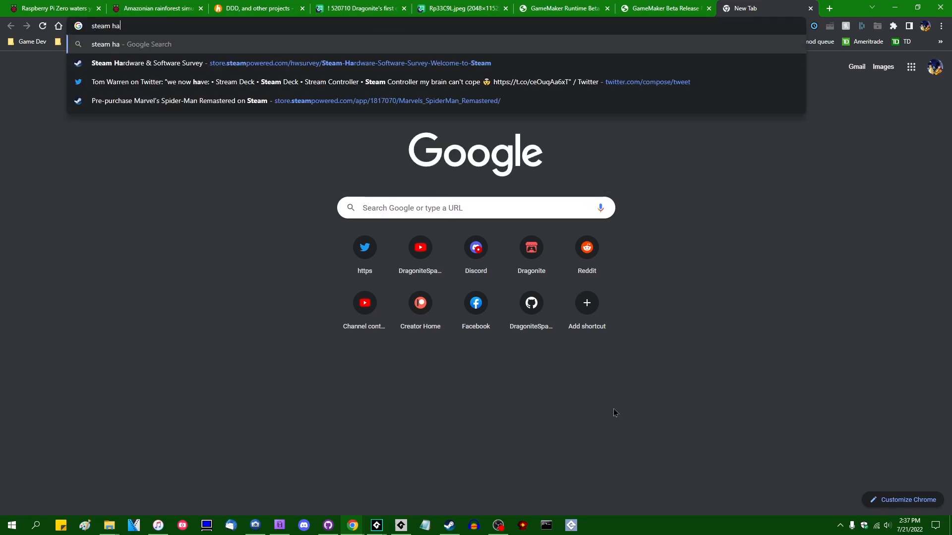
Open the Steam Hardware & Software Survey and scroll to its June 2022 summary table.
{"action": "left_click", "coordinate": [149, 62]}
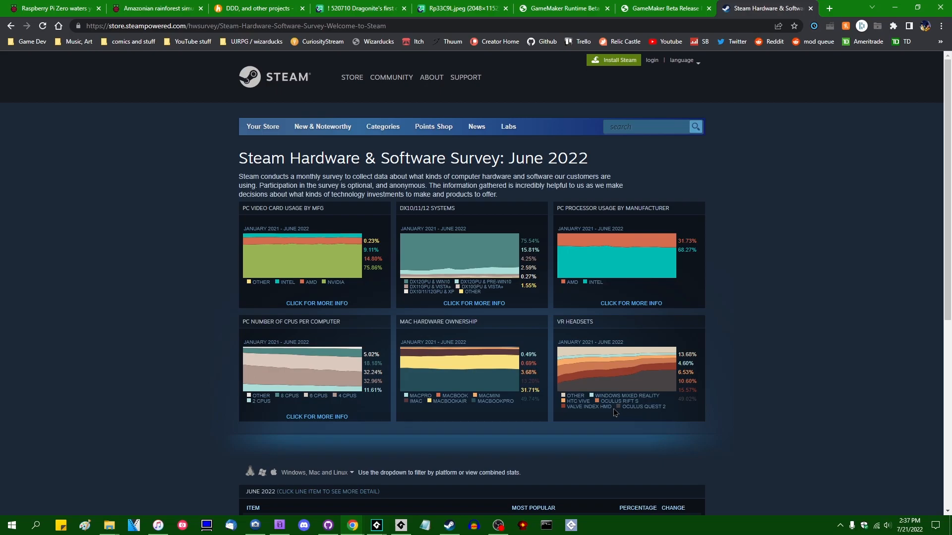
{"action": "scroll", "scroll_direction": "down", "scroll_amount": 3}
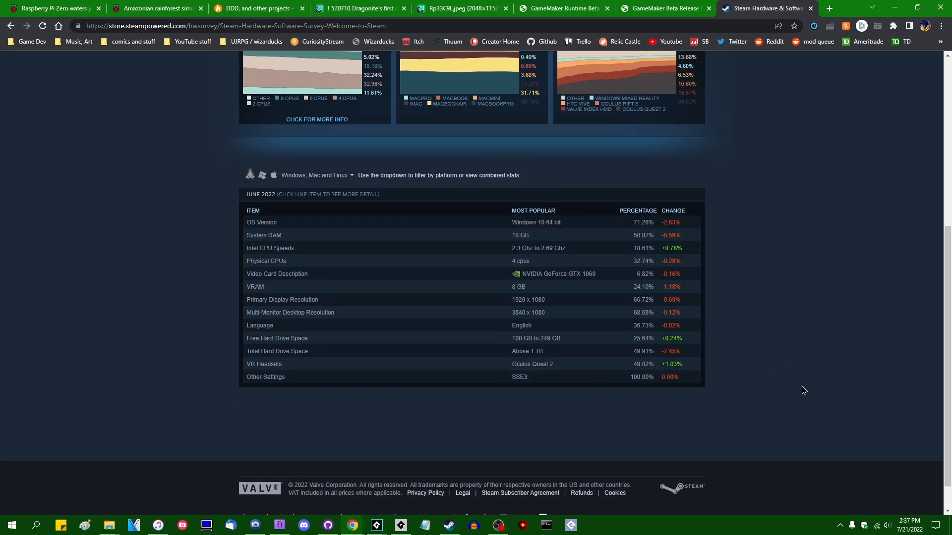
{"action": "scroll", "scroll_direction": "up", "scroll_amount": 3}
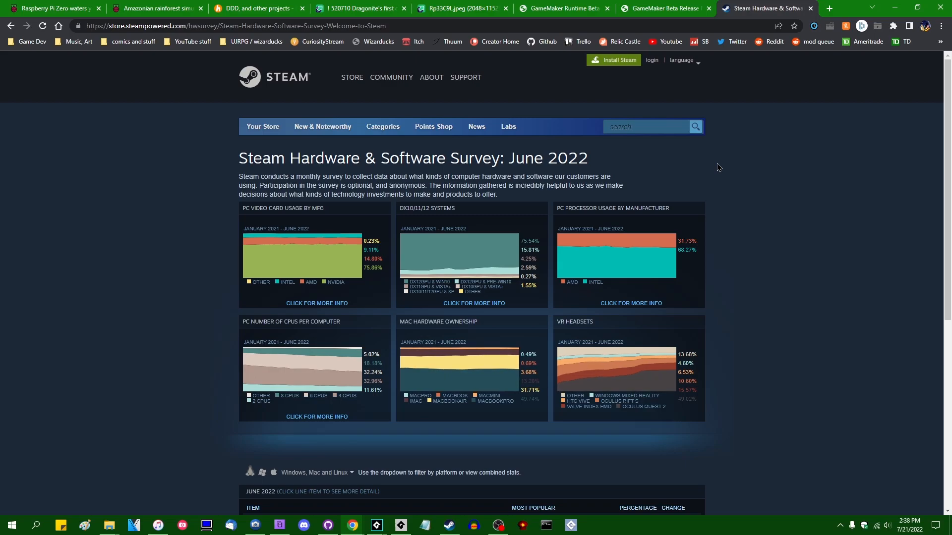
{"action": "scroll", "scroll_direction": "down", "scroll_amount": 3}
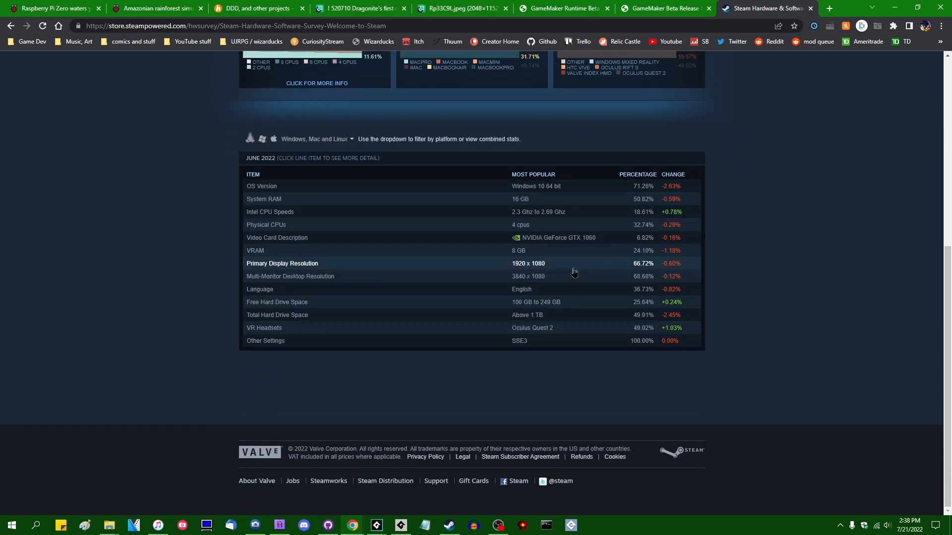
Expand the OS Version section to view Windows, macOS and Linux percentages.
{"action": "left_click", "coordinate": [262, 186]}
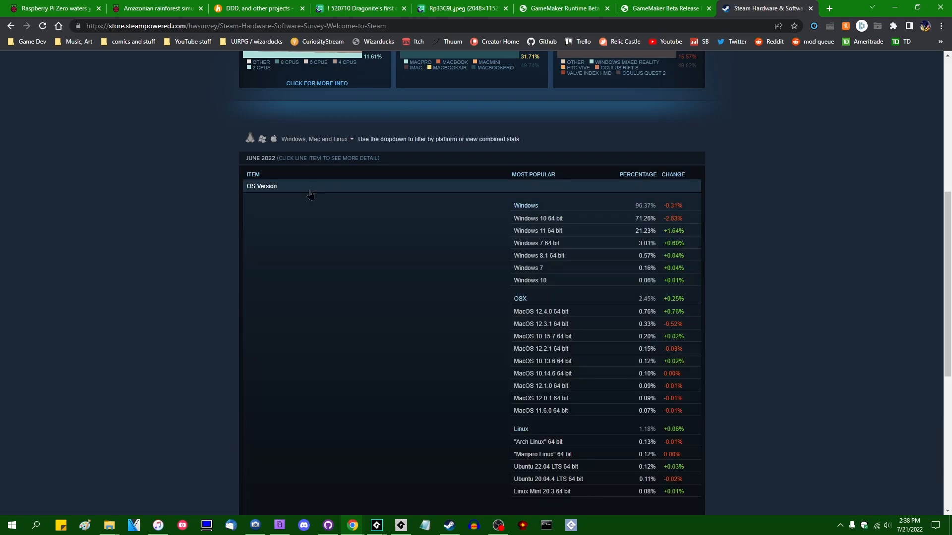
{"action": "scroll", "scroll_direction": "down", "scroll_amount": 3}
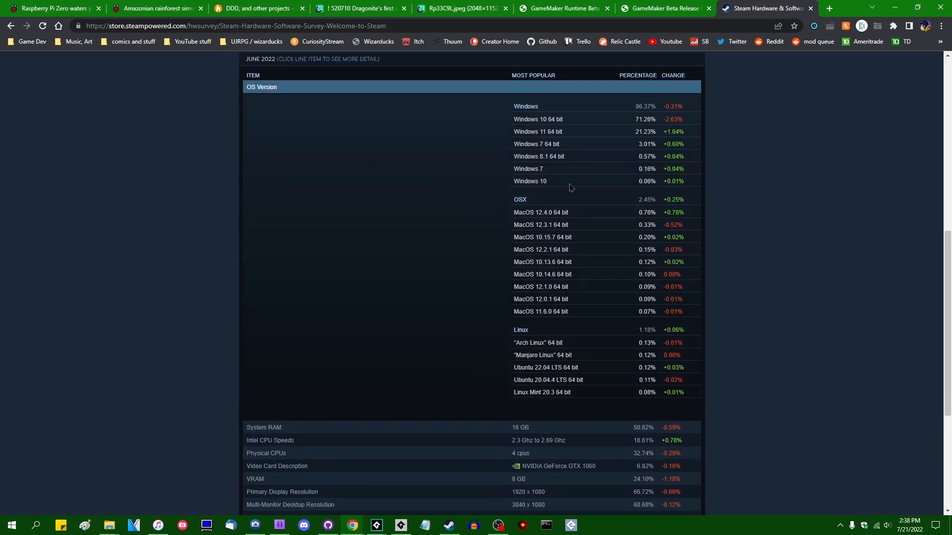
{"action": "mouse_move", "coordinate": [572, 182]}
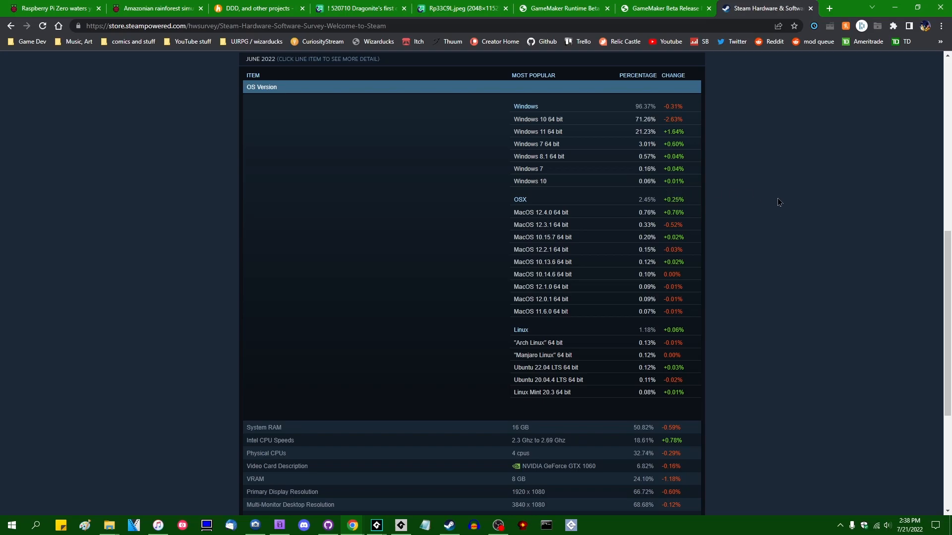
{"action": "mouse_move", "coordinate": [713, 183]}
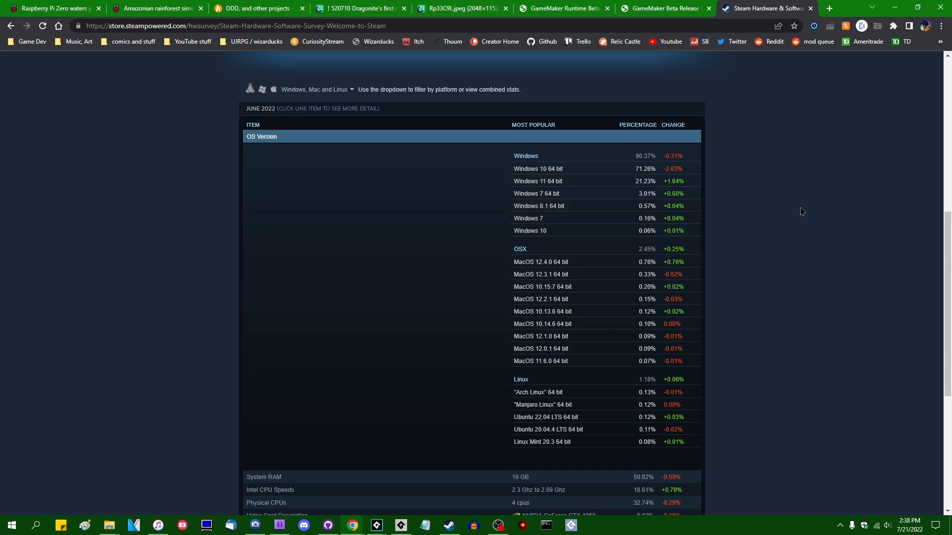
{"action": "mouse_move", "coordinate": [567, 261]}
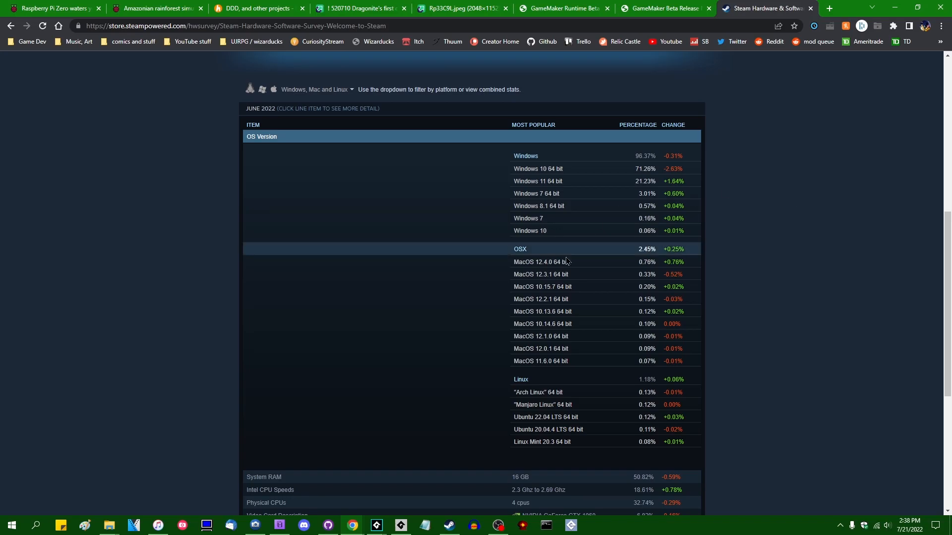
{"action": "mouse_move", "coordinate": [330, 430]}
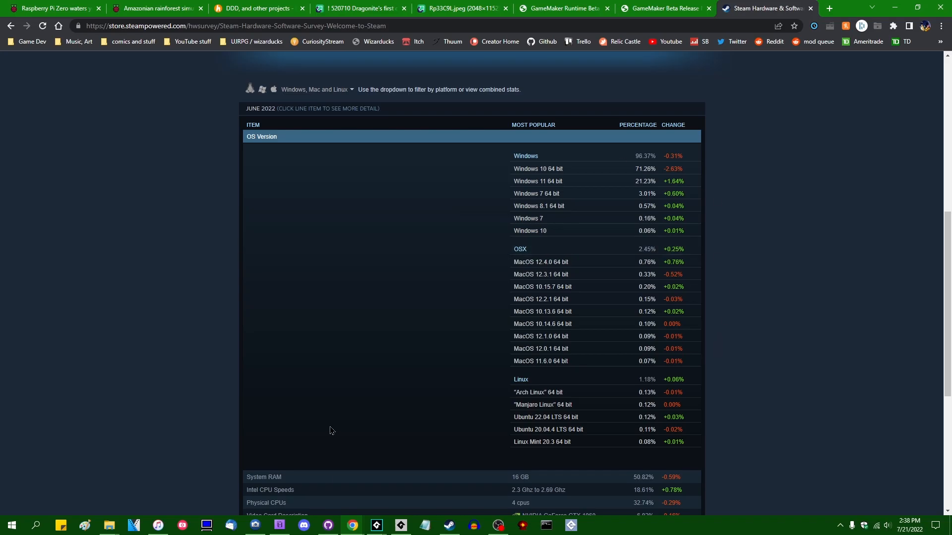
{"action": "mouse_move", "coordinate": [750, 404]}
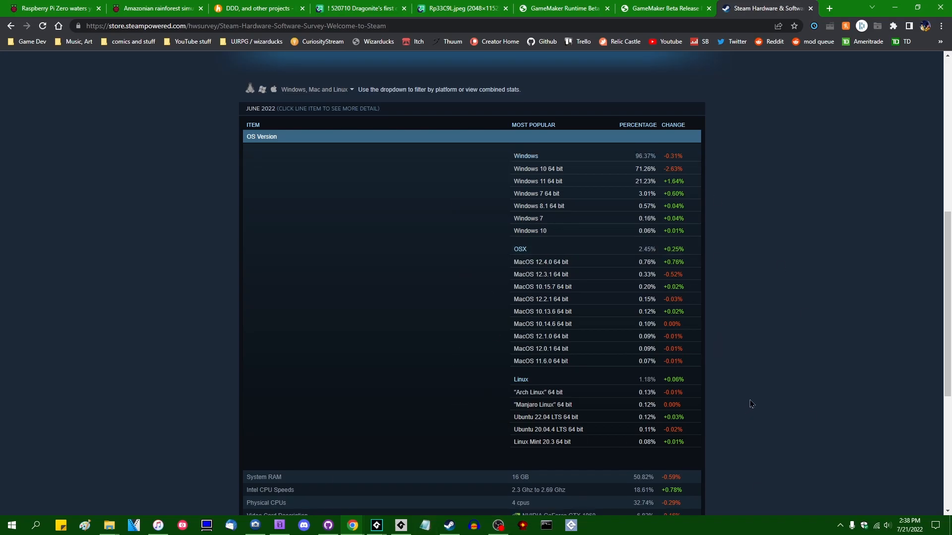
{"action": "mouse_move", "coordinate": [762, 393]}
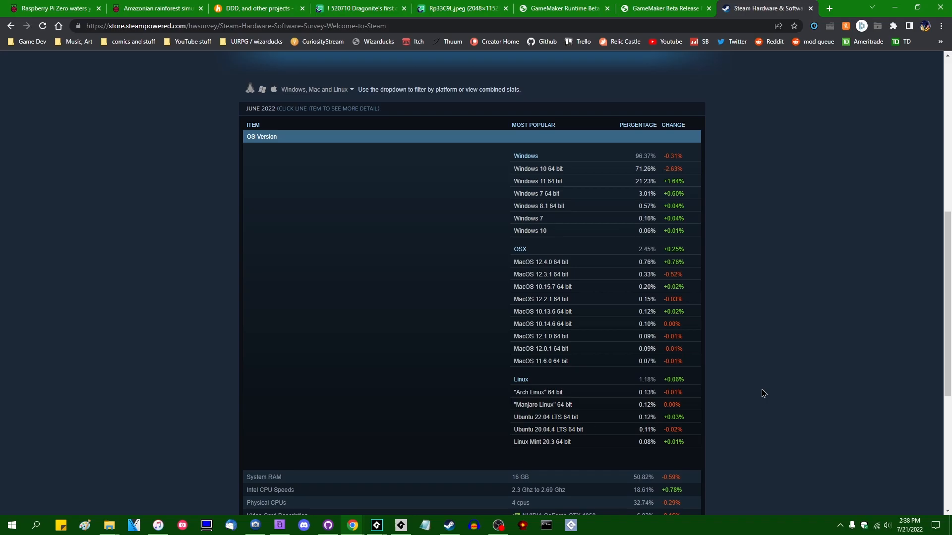
{"action": "mouse_move", "coordinate": [729, 233]}
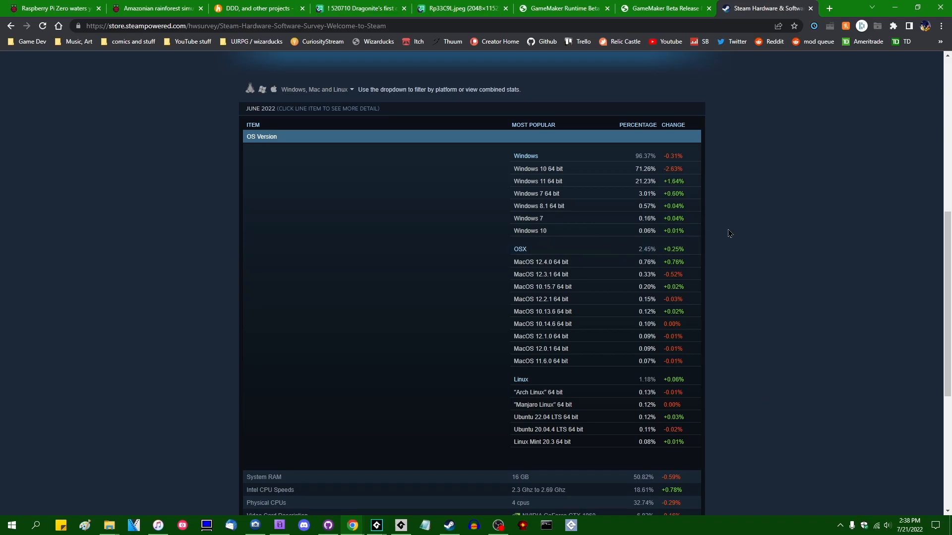
{"action": "mouse_move", "coordinate": [722, 231]}
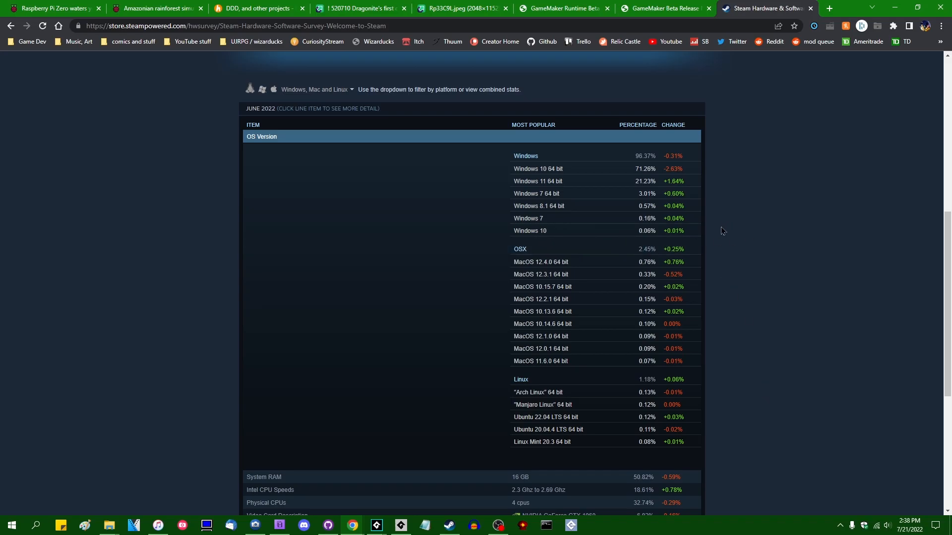
{"action": "mouse_move", "coordinate": [714, 238]}
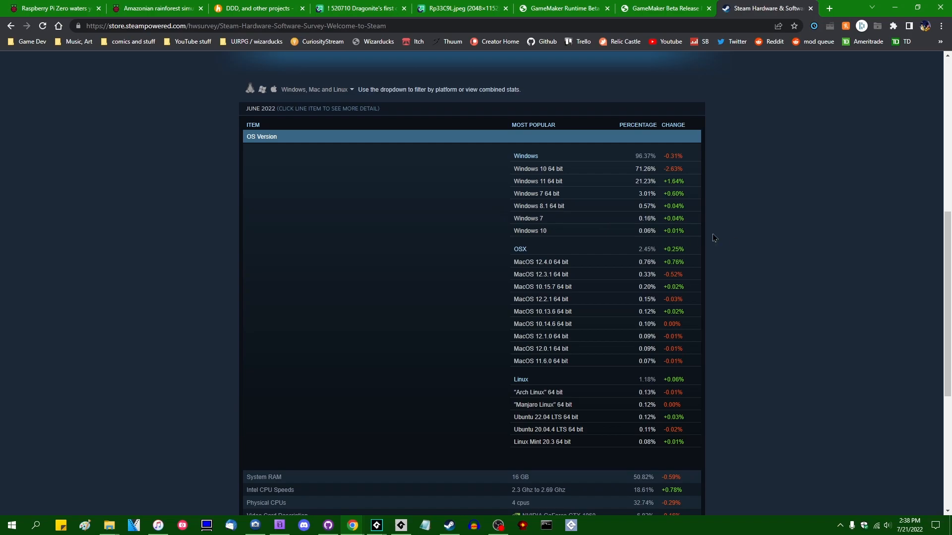
{"action": "mouse_move", "coordinate": [733, 234]}
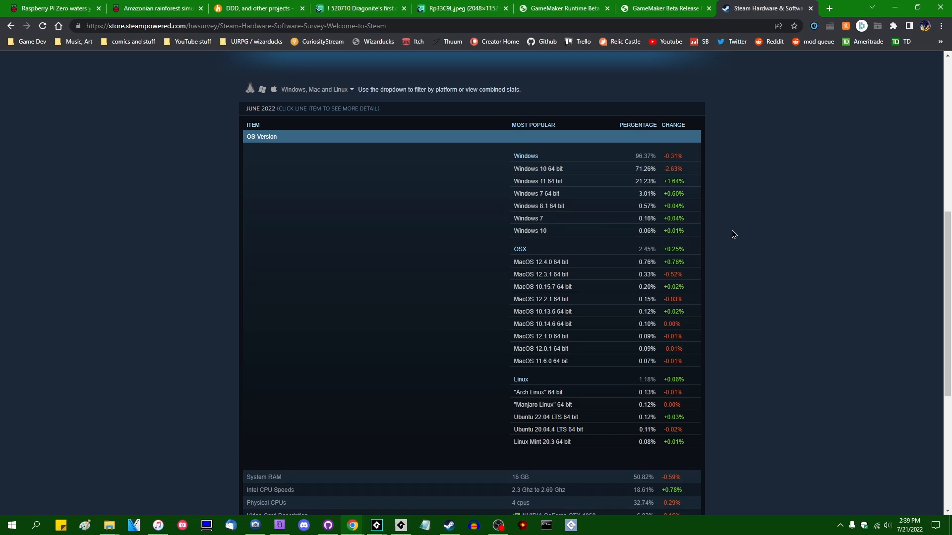
{"action": "mouse_move", "coordinate": [730, 231]}
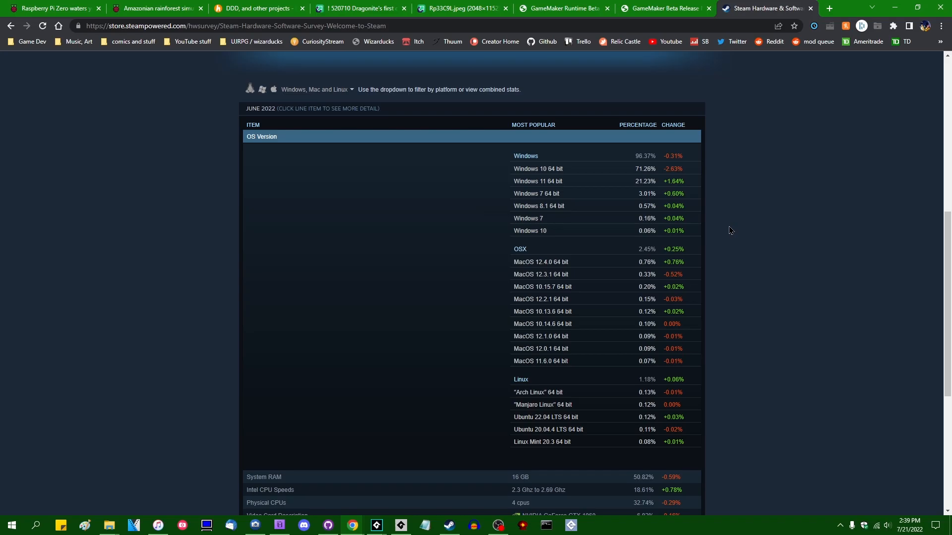
{"action": "mouse_move", "coordinate": [754, 199]}
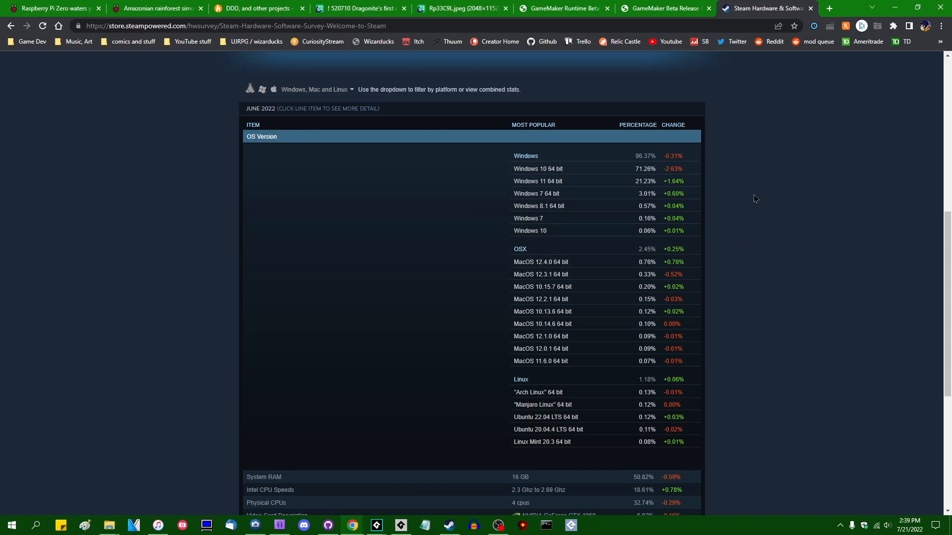
{"action": "mouse_move", "coordinate": [781, 173]}
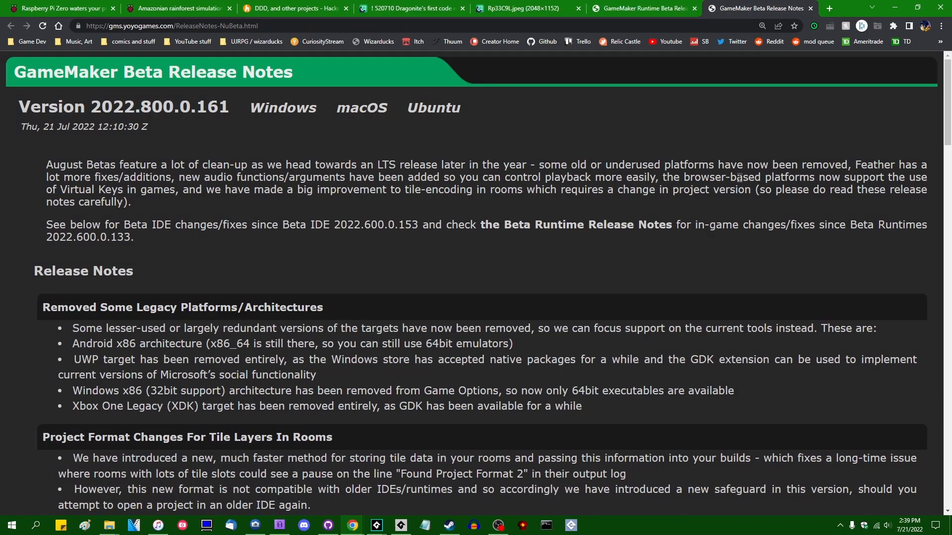
{"action": "mouse_move", "coordinate": [730, 152]}
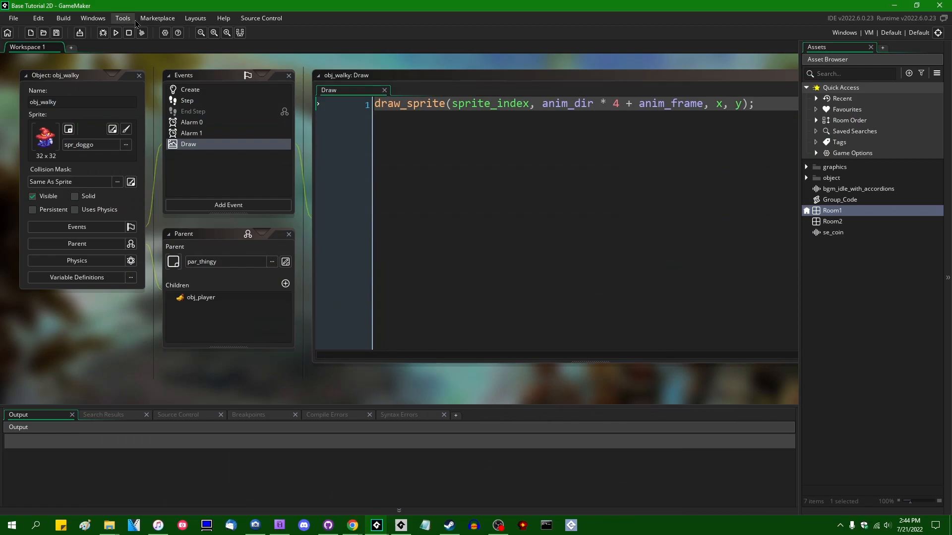
{"action": "mouse_move", "coordinate": [813, 166]}
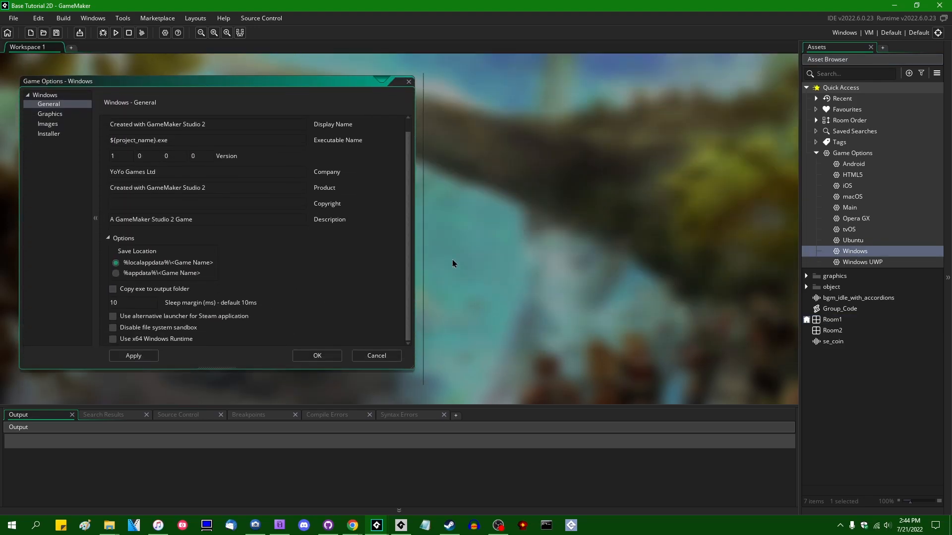
{"action": "mouse_move", "coordinate": [443, 262]}
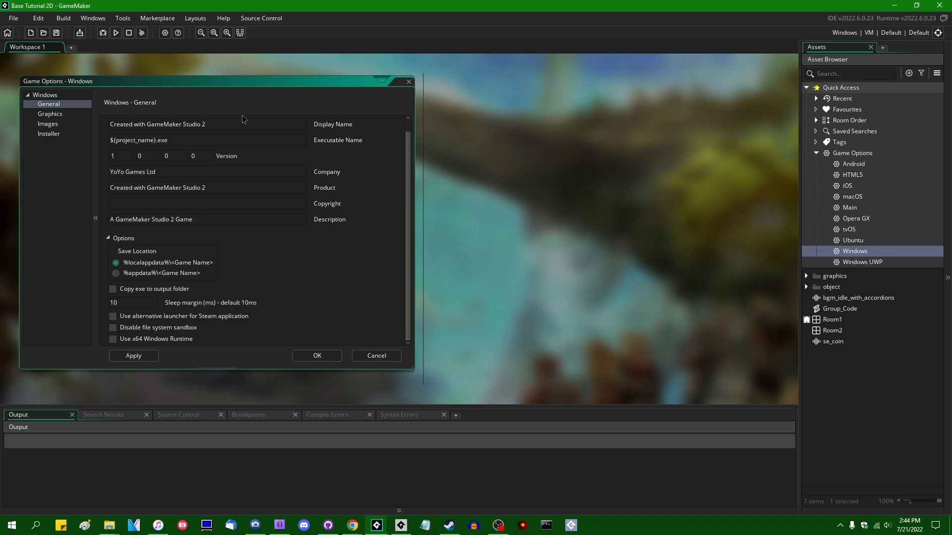
Enable 'Use x64 Windows Runtime' in the Windows game options and apply it.
{"action": "left_click", "coordinate": [112, 339]}
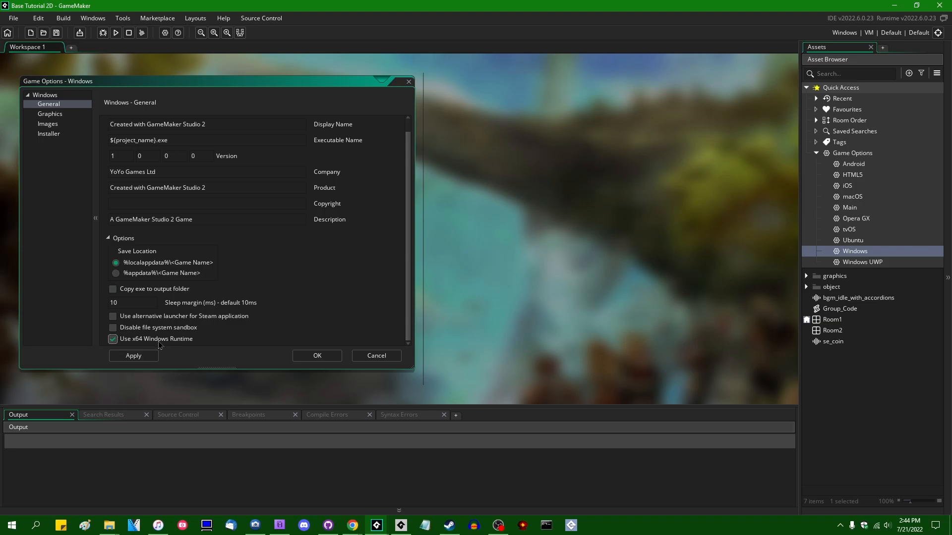
{"action": "left_click", "coordinate": [112, 339]}
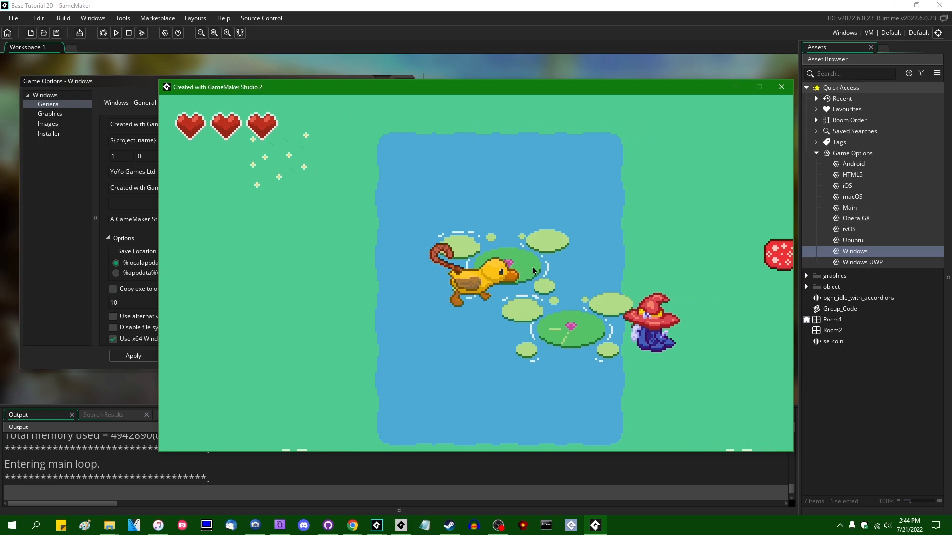
Launch Base Tutorial 2D on the x64 runtime with Run.
{"action": "left_click", "coordinate": [781, 86]}
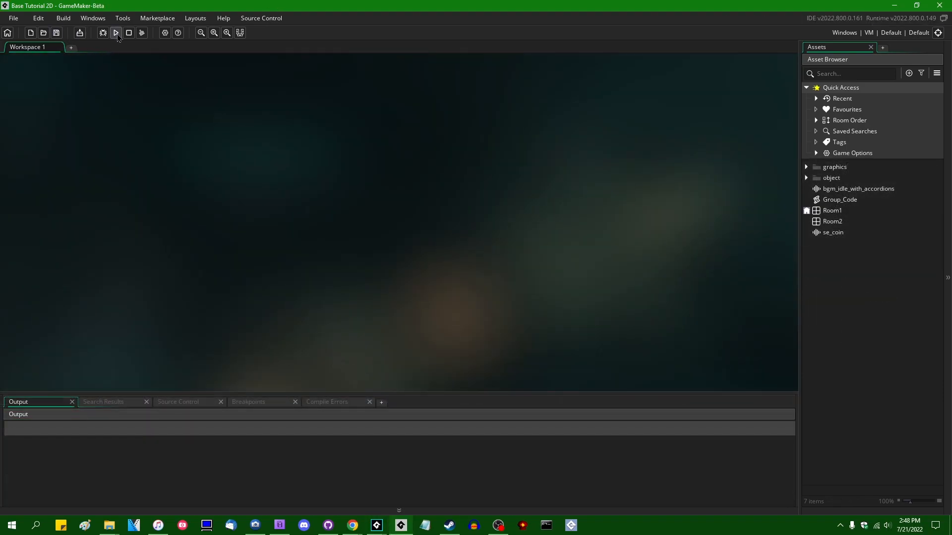
{"action": "mouse_move", "coordinate": [116, 32]}
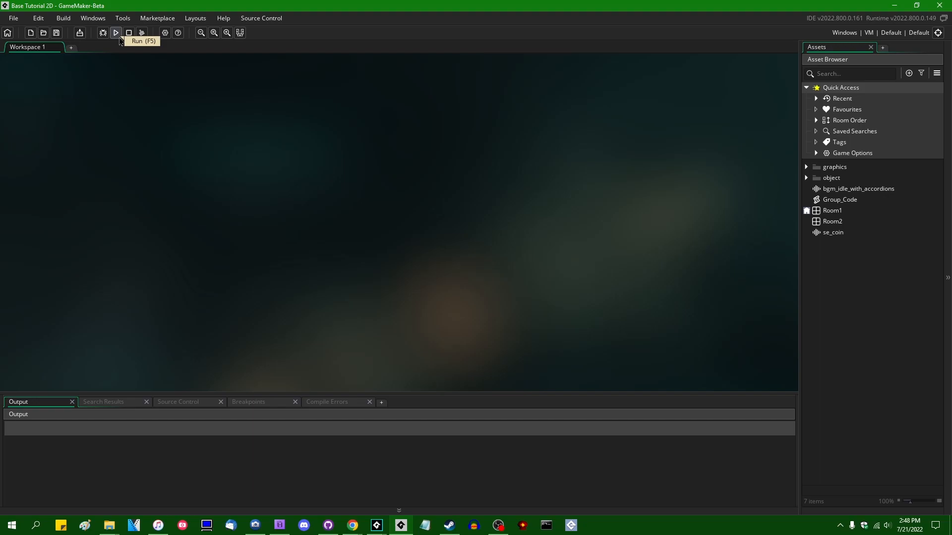
Run the tutorial game in GameMaker Beta, close it, and open Game Options > Windows.
{"action": "left_click", "coordinate": [116, 32]}
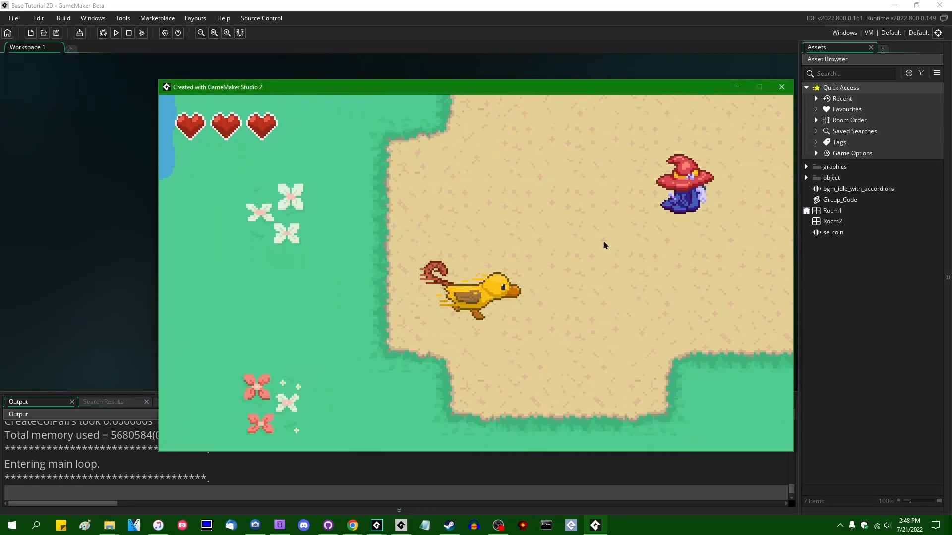
{"action": "left_click", "coordinate": [781, 87]}
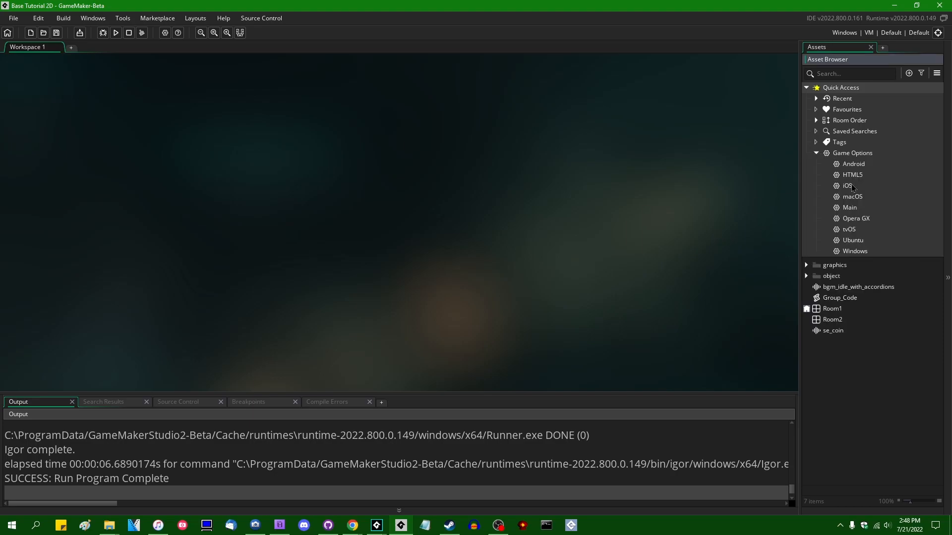
{"action": "double_click", "coordinate": [854, 250]}
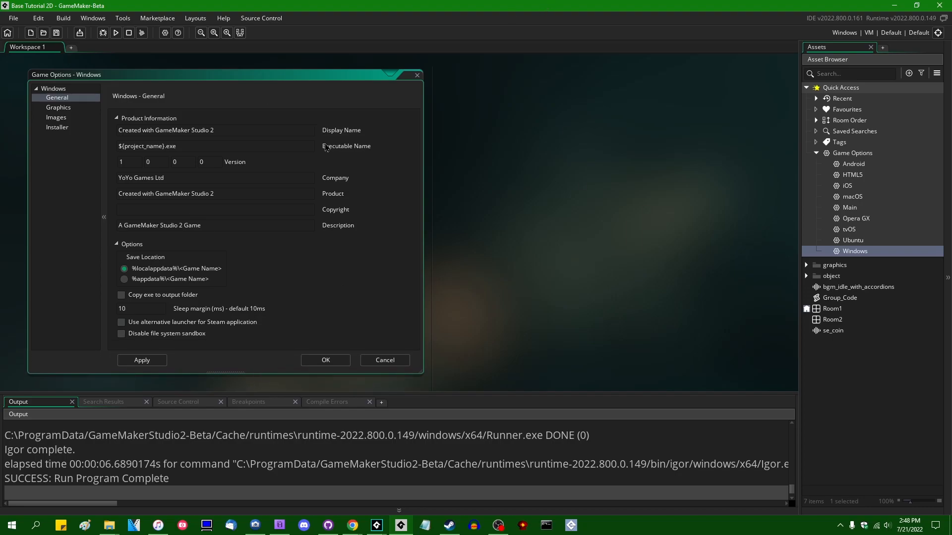
{"action": "mouse_move", "coordinate": [428, 226]}
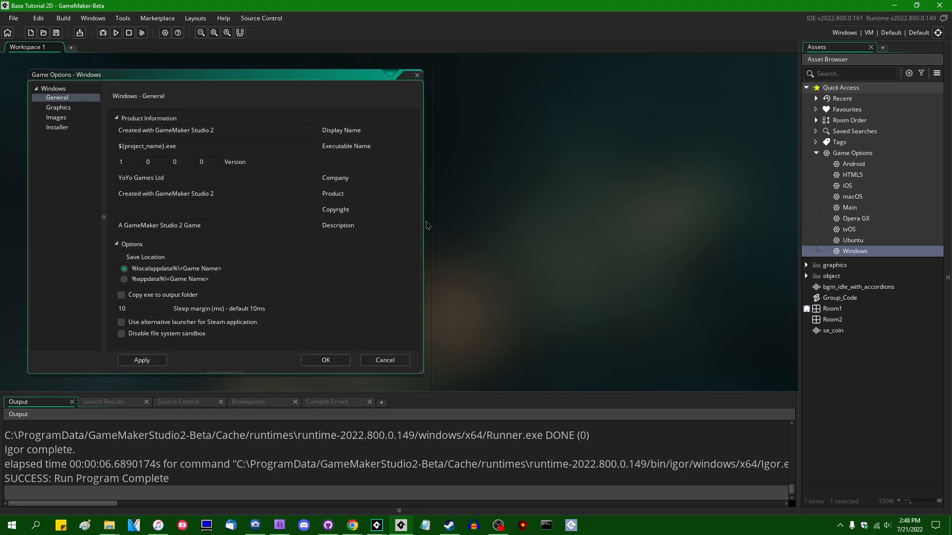
{"action": "mouse_move", "coordinate": [546, 271]}
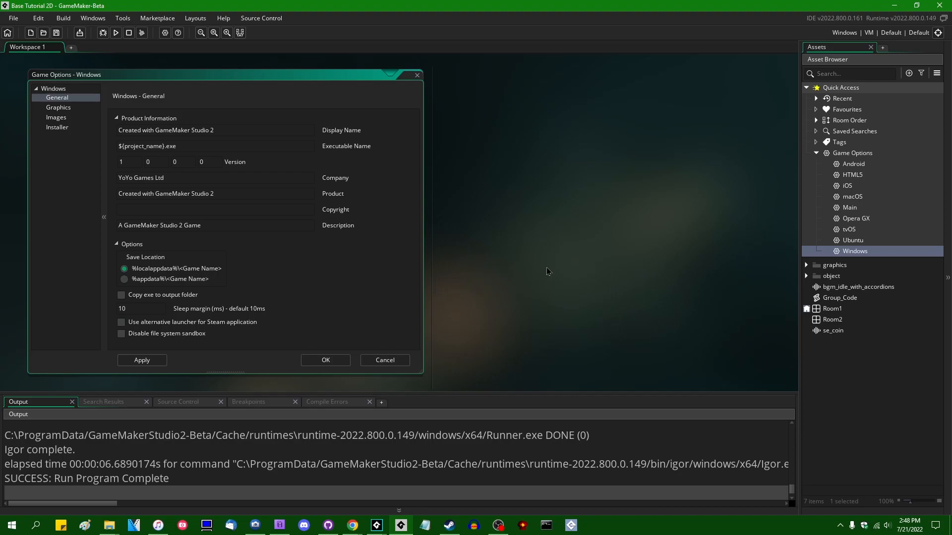
Right-click the Windows game options entry while checking for an x64 runtime setting.
{"action": "right_click", "coordinate": [855, 251]}
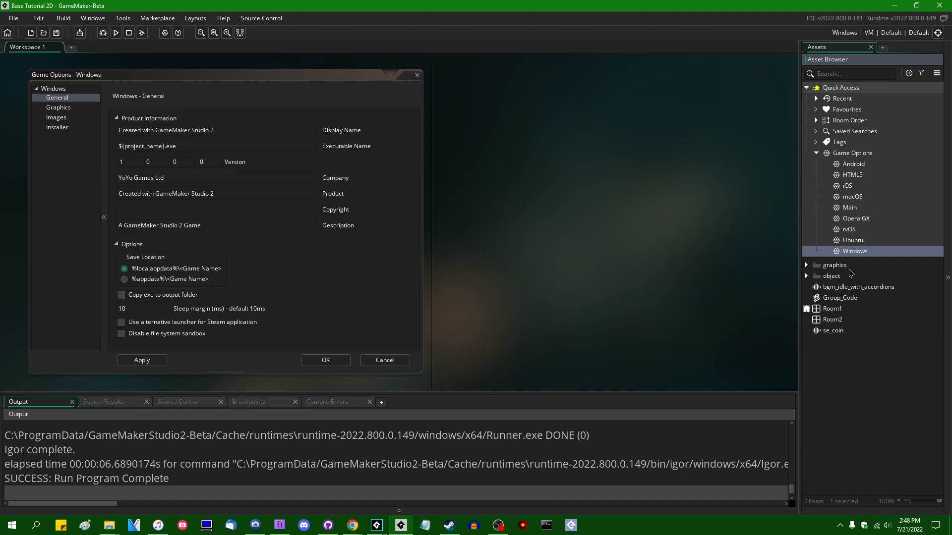
{"action": "mouse_move", "coordinate": [856, 265]}
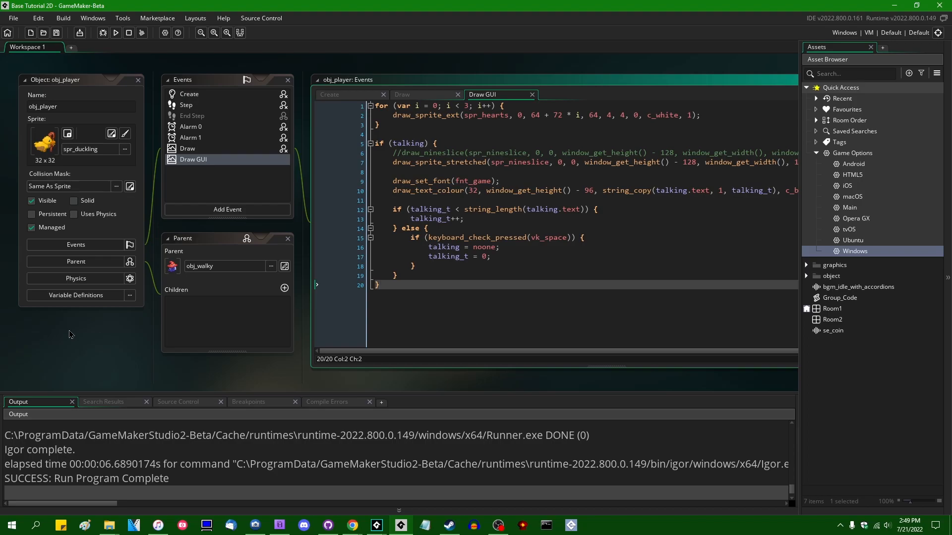
{"action": "mouse_move", "coordinate": [365, 455]}
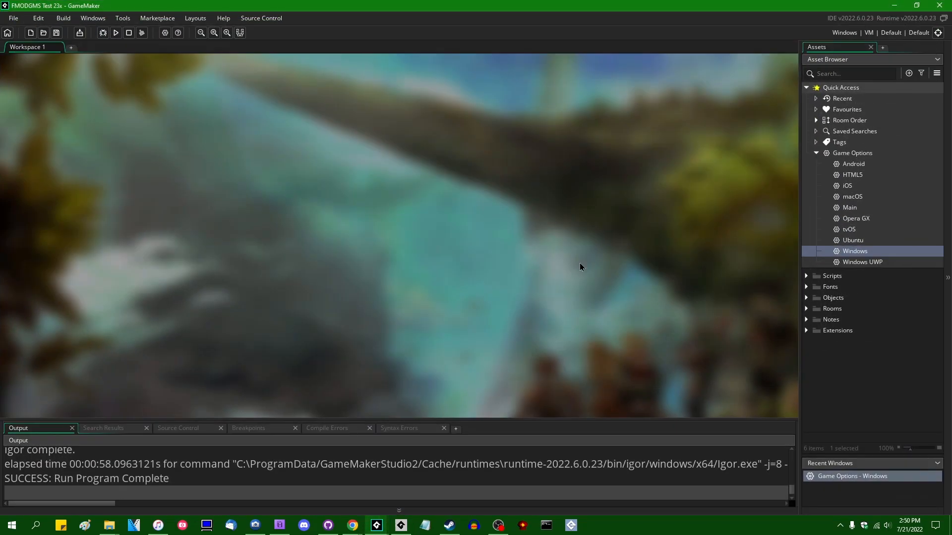
{"action": "mouse_move", "coordinate": [571, 291]}
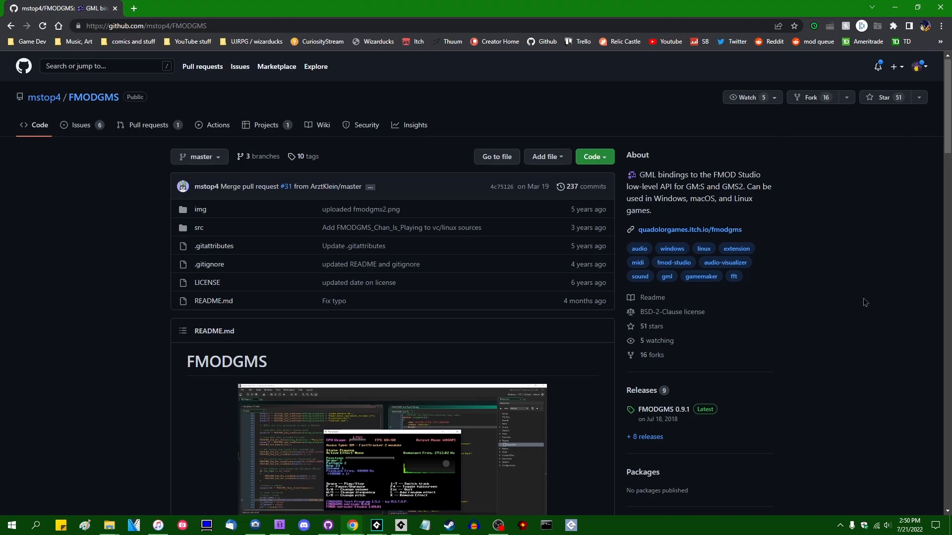
Scroll the FMODGMS repository's file list and README down to release 0.9.1.
{"action": "scroll", "scroll_direction": "down", "scroll_amount": 3}
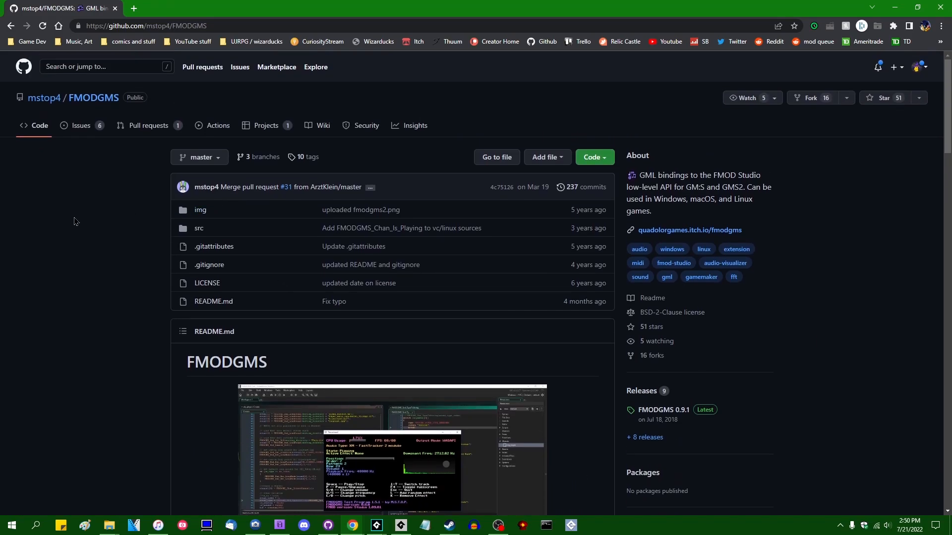
{"action": "mouse_move", "coordinate": [53, 222]}
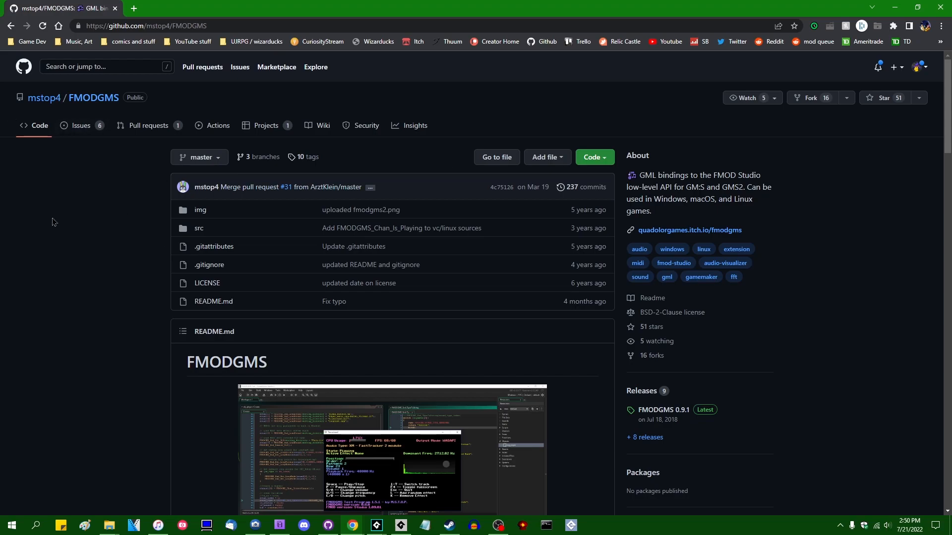
{"action": "mouse_move", "coordinate": [104, 222]}
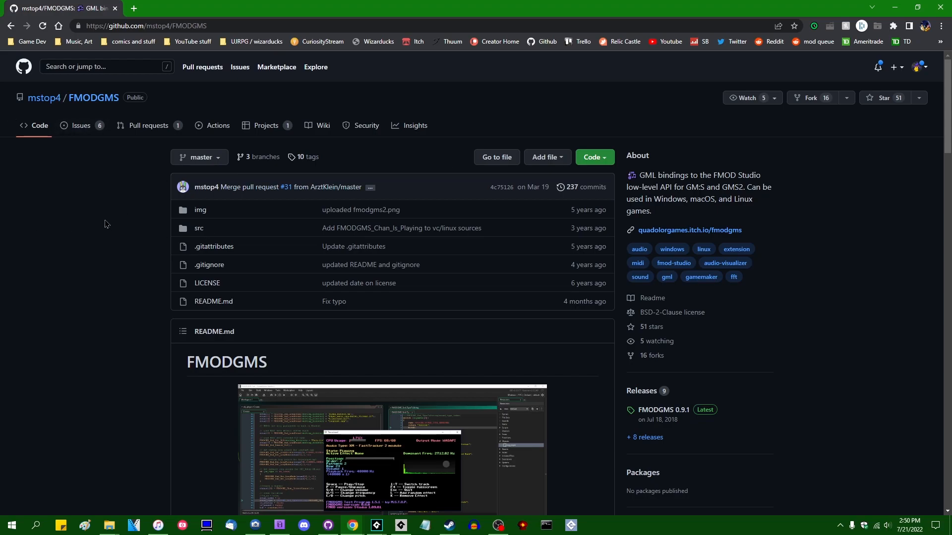
{"action": "scroll", "scroll_direction": "down", "scroll_amount": 3}
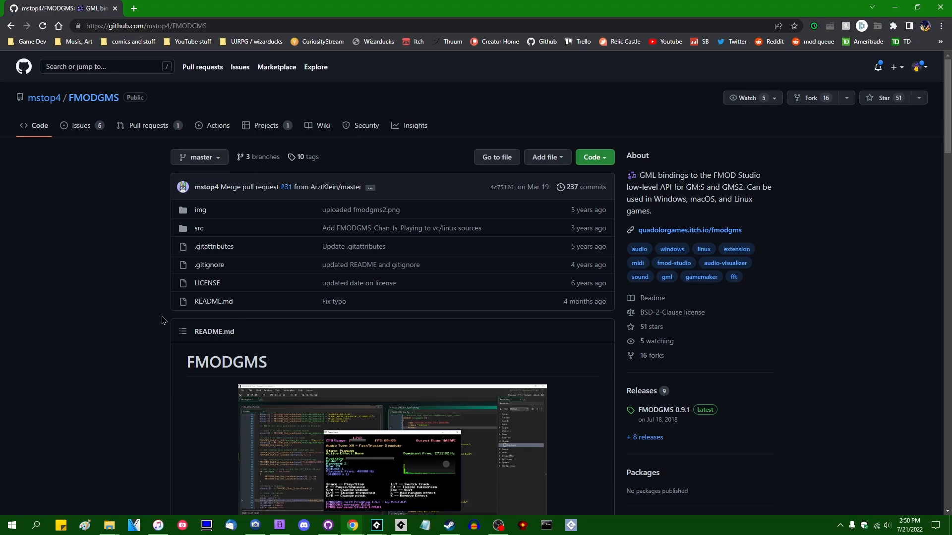
{"action": "mouse_move", "coordinate": [912, 266]}
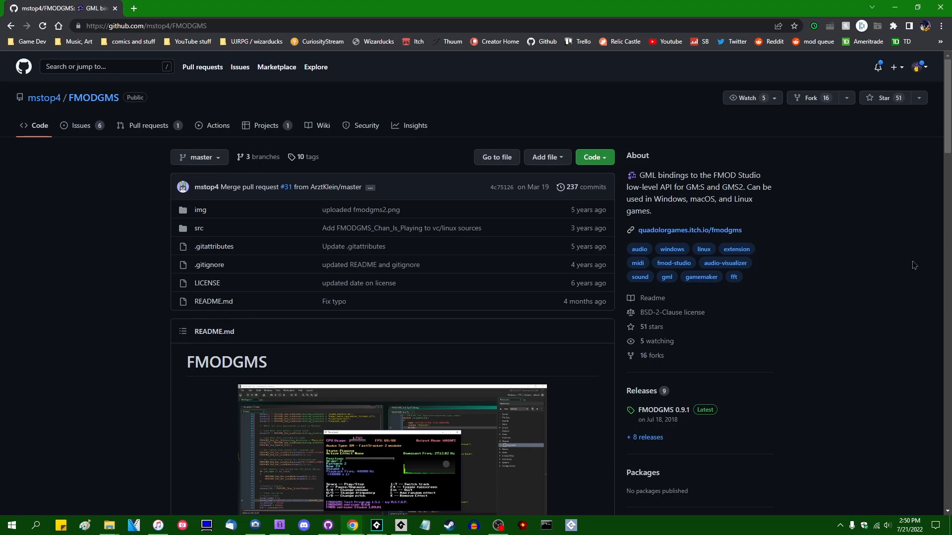
{"action": "mouse_move", "coordinate": [790, 250]}
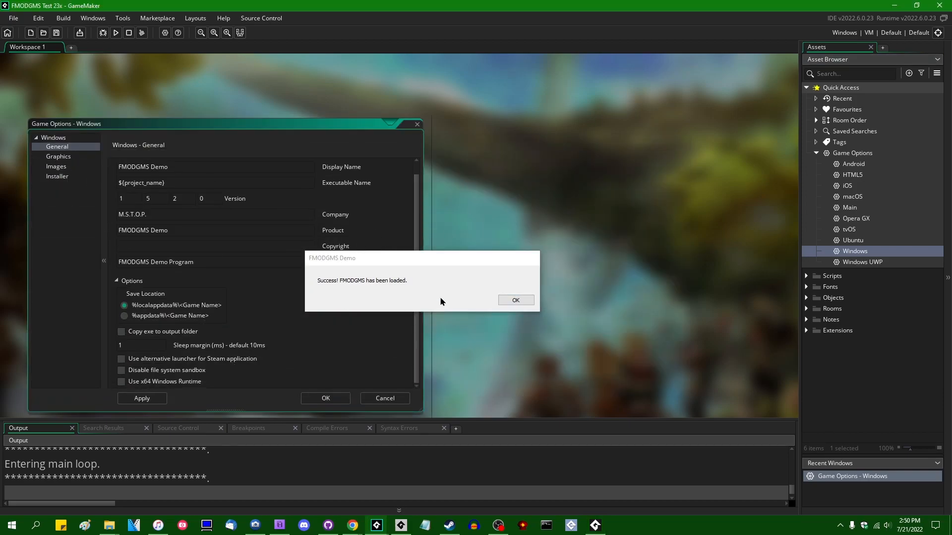
Dismiss the FMODGMS loaded message, play a ScreamTracker track with Space, then close the demo.
{"action": "left_click", "coordinate": [516, 300]}
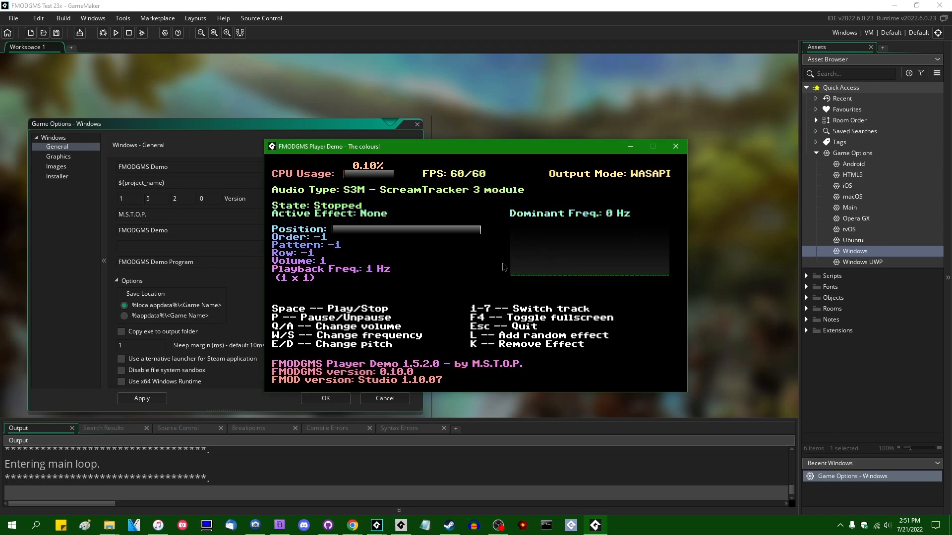
{"action": "key", "text": "space"}
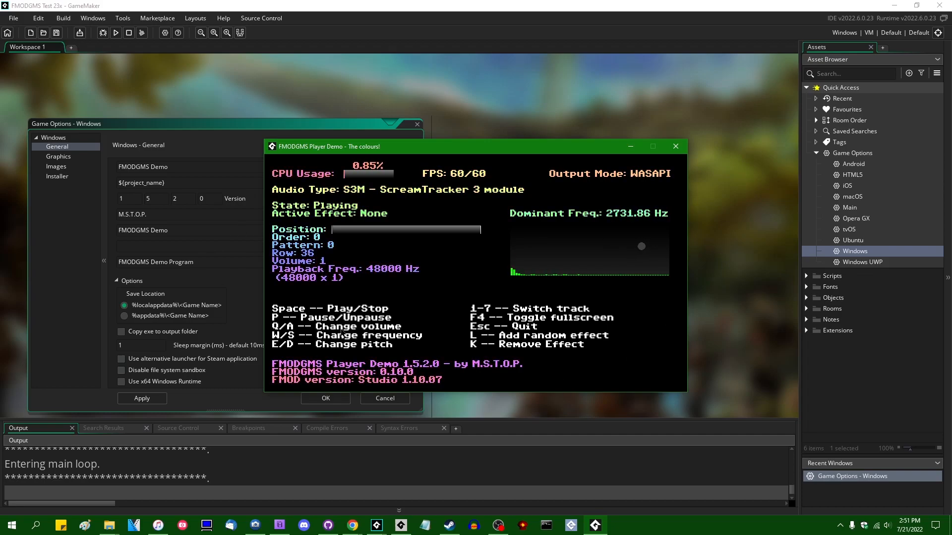
{"action": "left_click", "coordinate": [675, 146]}
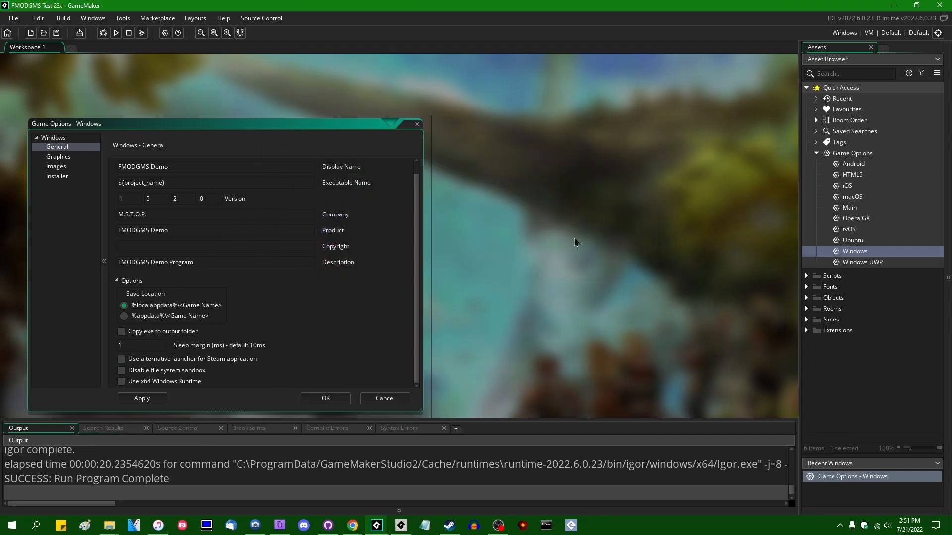
{"action": "mouse_move", "coordinate": [134, 391]}
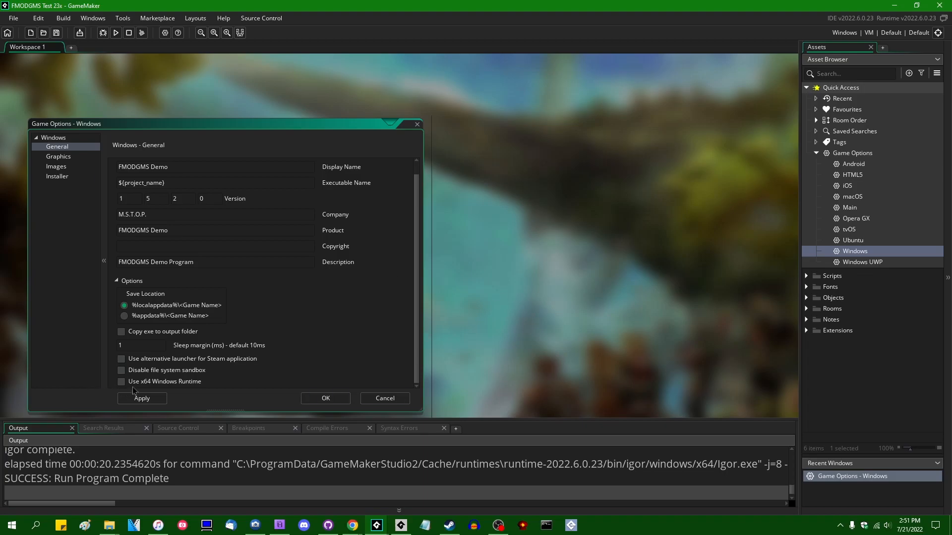
Enable the x64 Windows runtime, dismiss the demo's message and close the demo.
{"action": "left_click", "coordinate": [121, 382]}
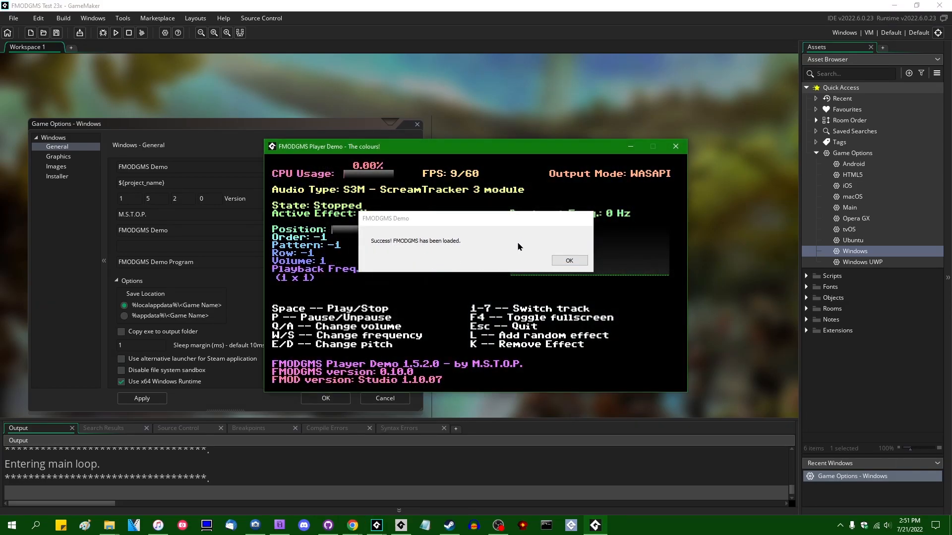
{"action": "left_click", "coordinate": [569, 260]}
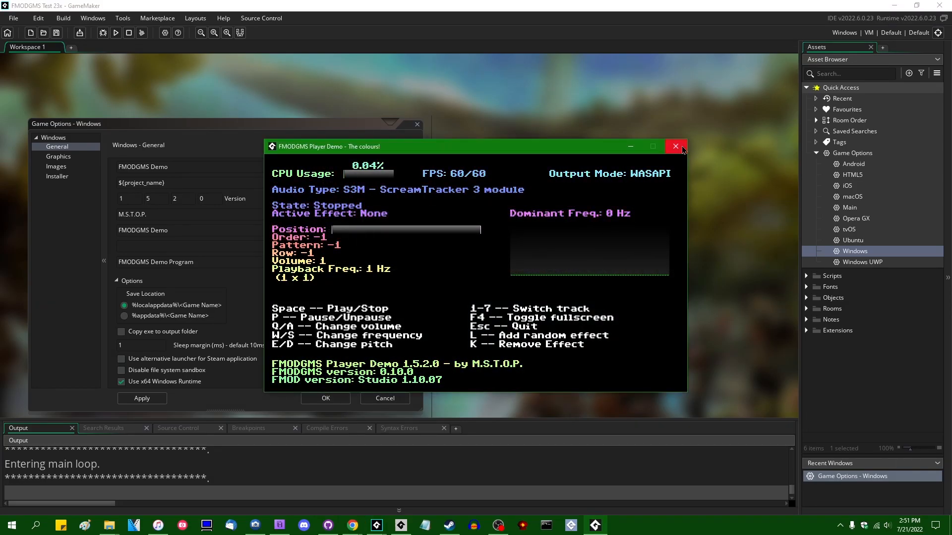
{"action": "left_click", "coordinate": [675, 146]}
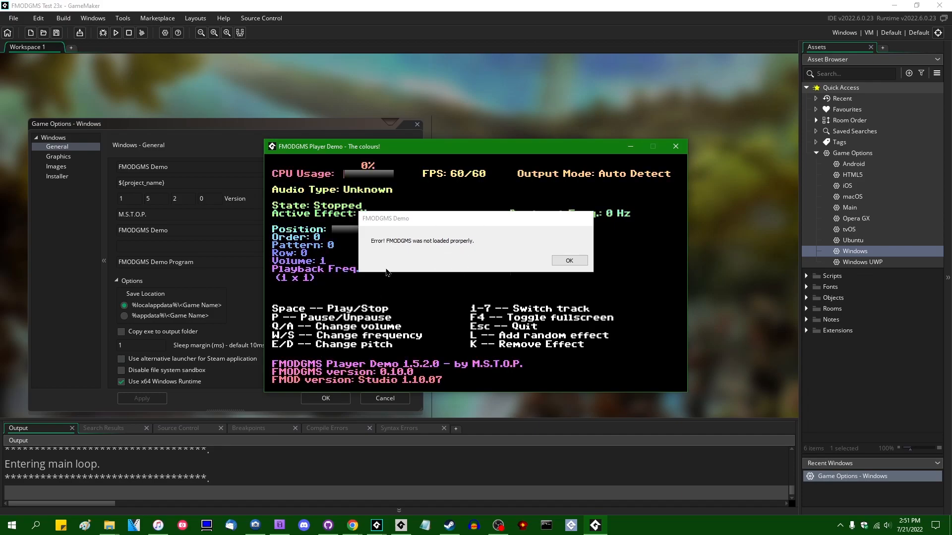
{"action": "mouse_move", "coordinate": [515, 233]}
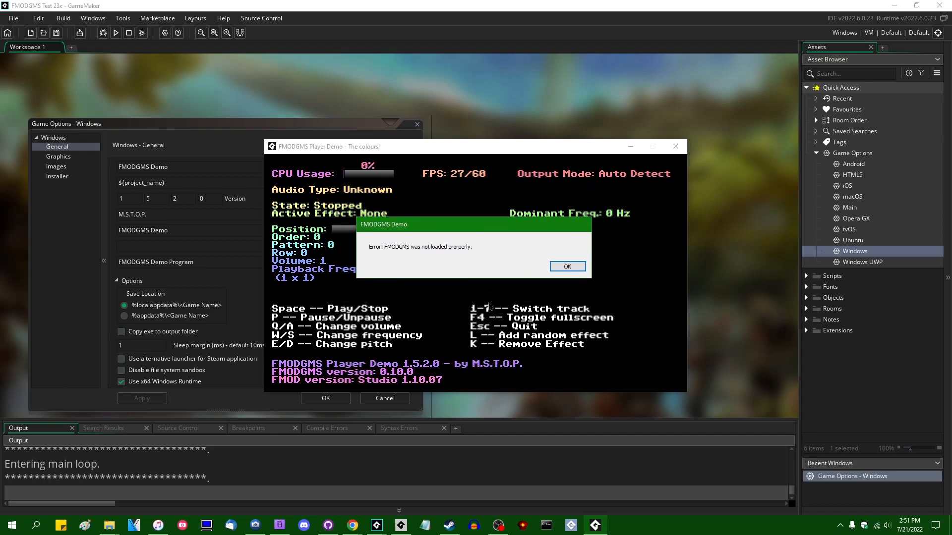
On the x64 run, dismiss the FMODGMS not-loaded error, try Space playback, and close.
{"action": "left_click", "coordinate": [567, 267]}
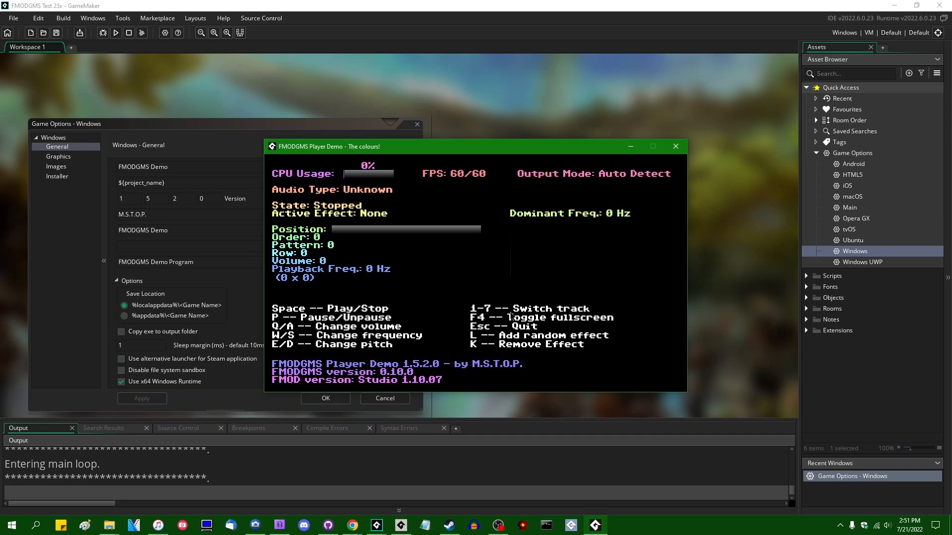
{"action": "key", "text": "Space"}
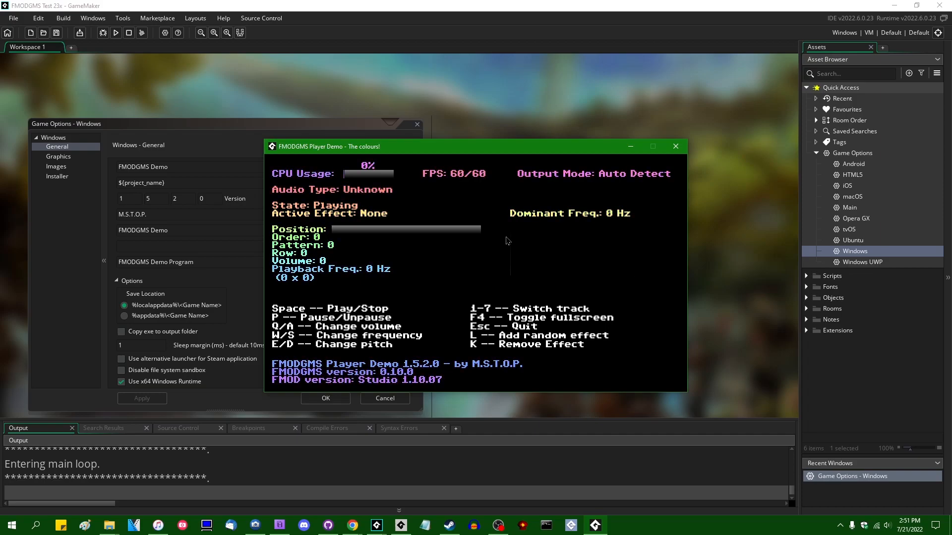
{"action": "left_click", "coordinate": [675, 146]}
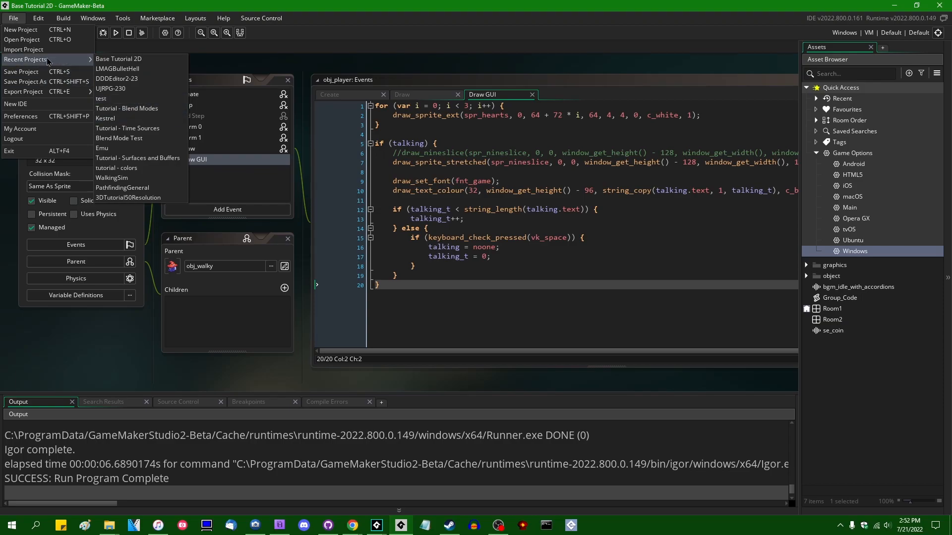
Open the FMODGMS Test 23x project in the GameMaker beta IDE.
{"action": "left_click", "coordinate": [20, 39]}
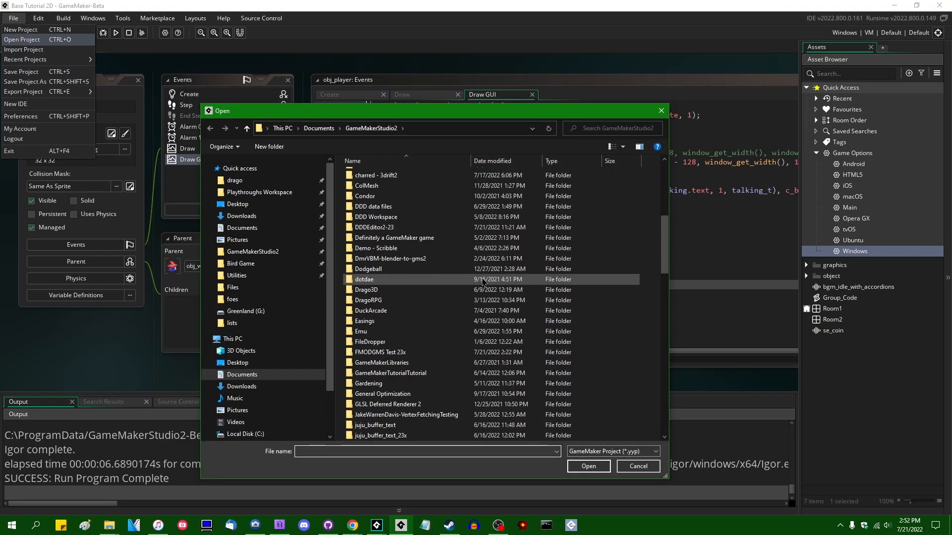
{"action": "double_click", "coordinate": [380, 352]}
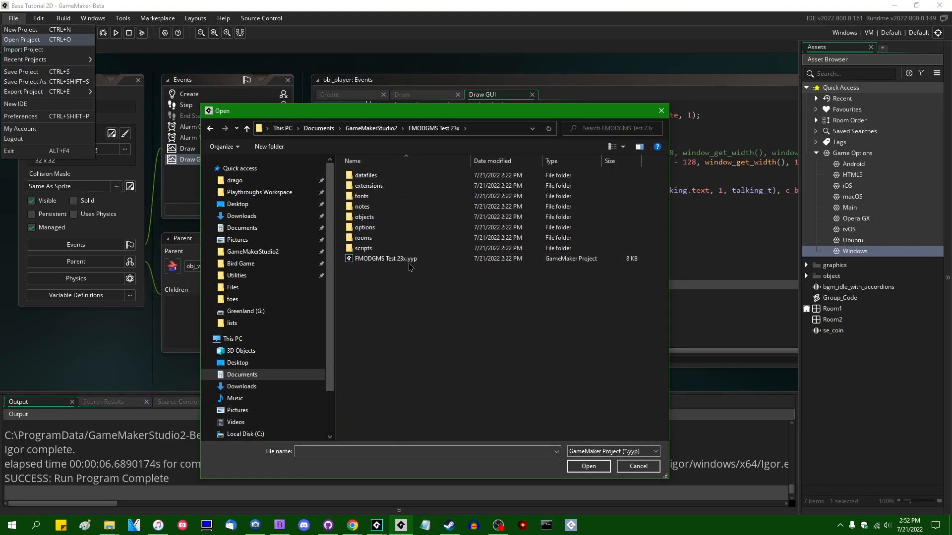
{"action": "double_click", "coordinate": [383, 258]}
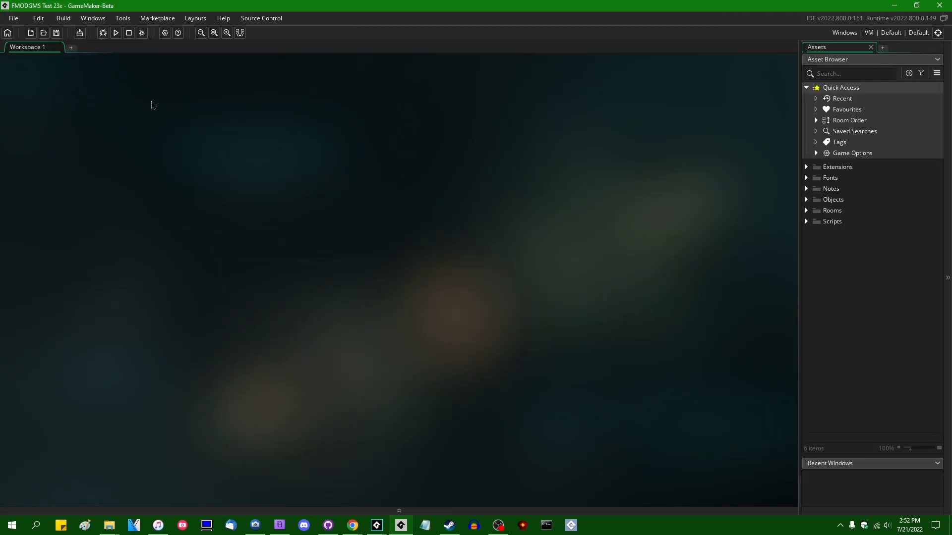
Run the FMODGMS demo and dismiss the FMODGMS not-loaded error.
{"action": "left_click", "coordinate": [116, 32]}
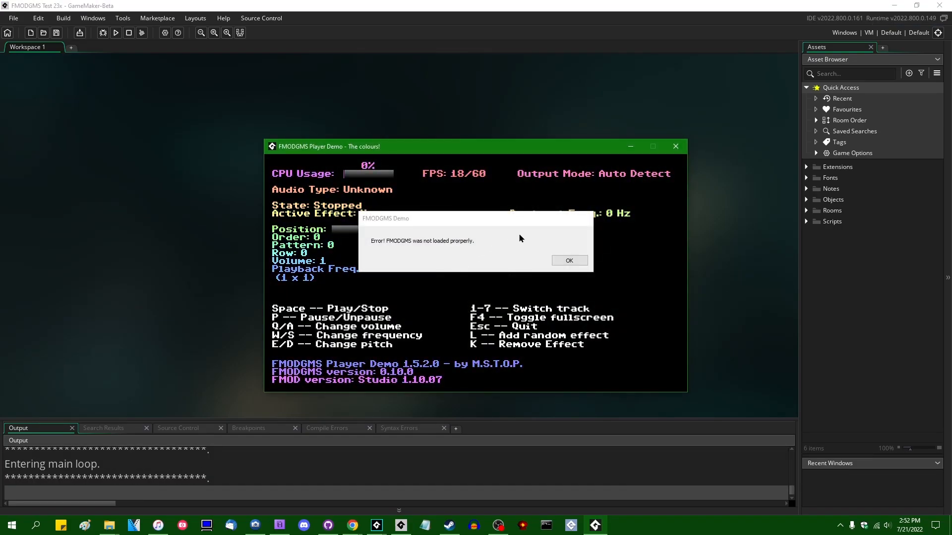
{"action": "left_click", "coordinate": [569, 260]}
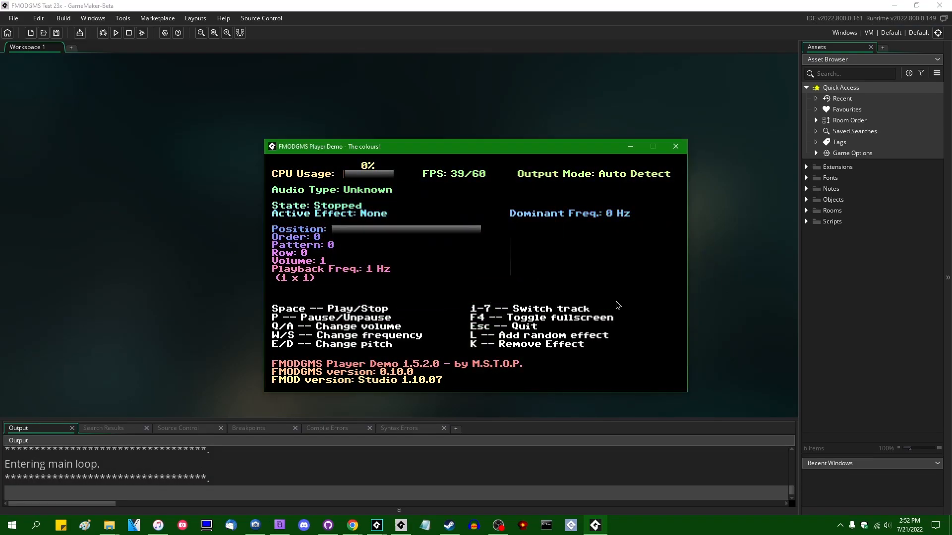
{"action": "left_click", "coordinate": [675, 146]}
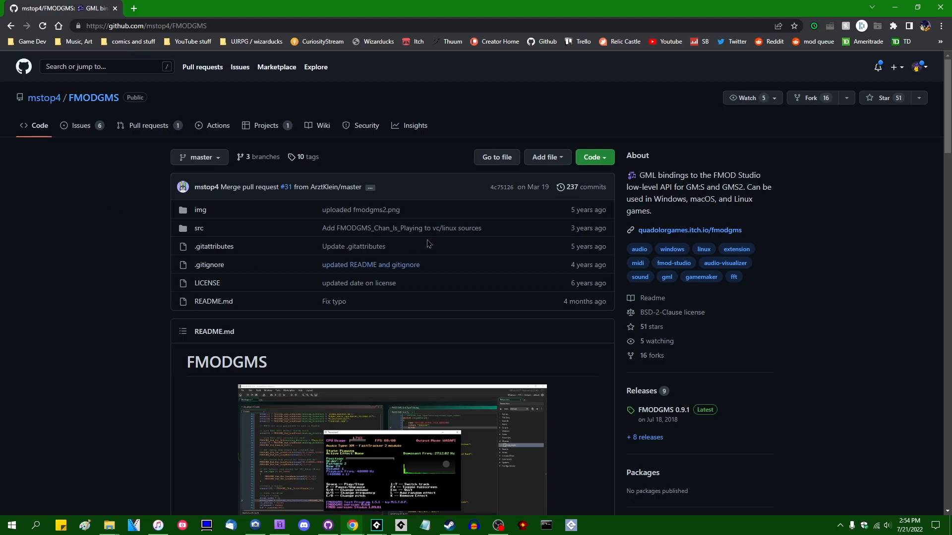
{"action": "mouse_move", "coordinate": [238, 400]}
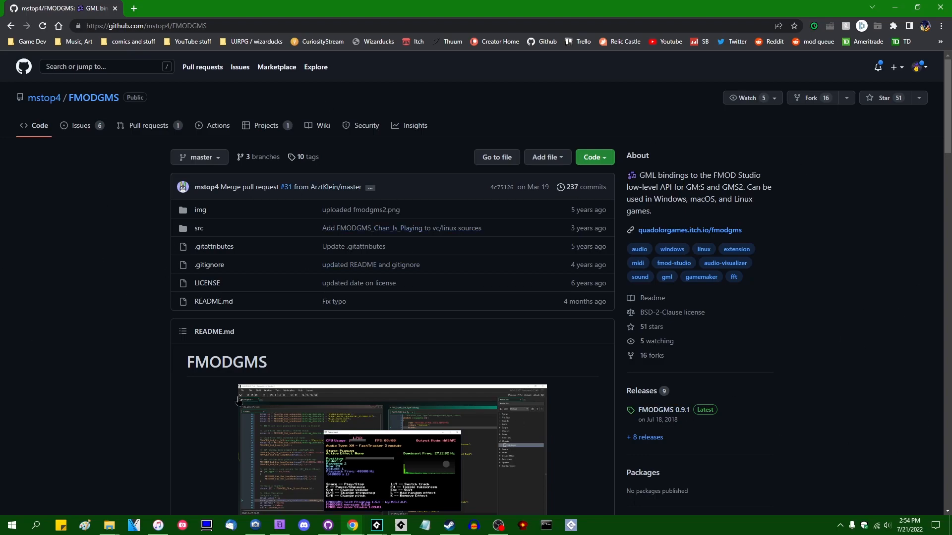
{"action": "mouse_move", "coordinate": [73, 382]}
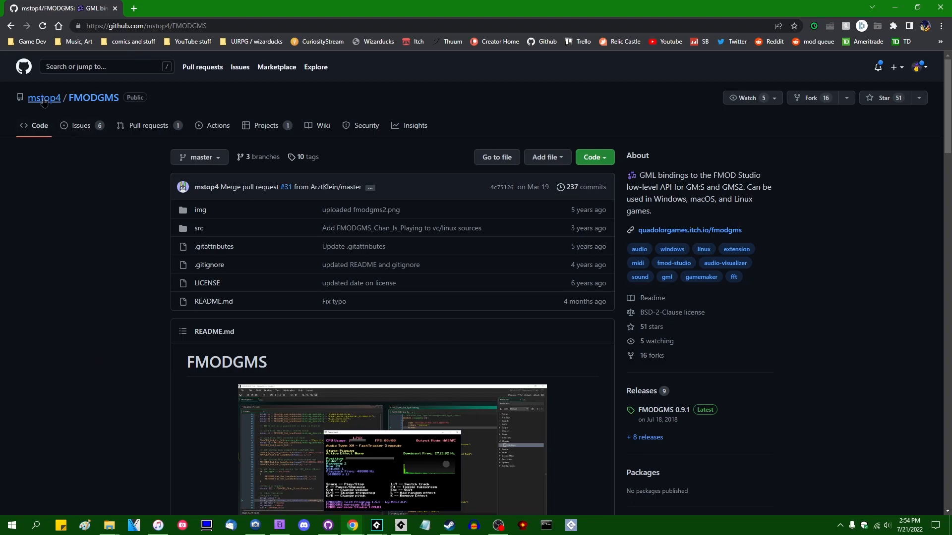
{"action": "mouse_move", "coordinate": [43, 98]}
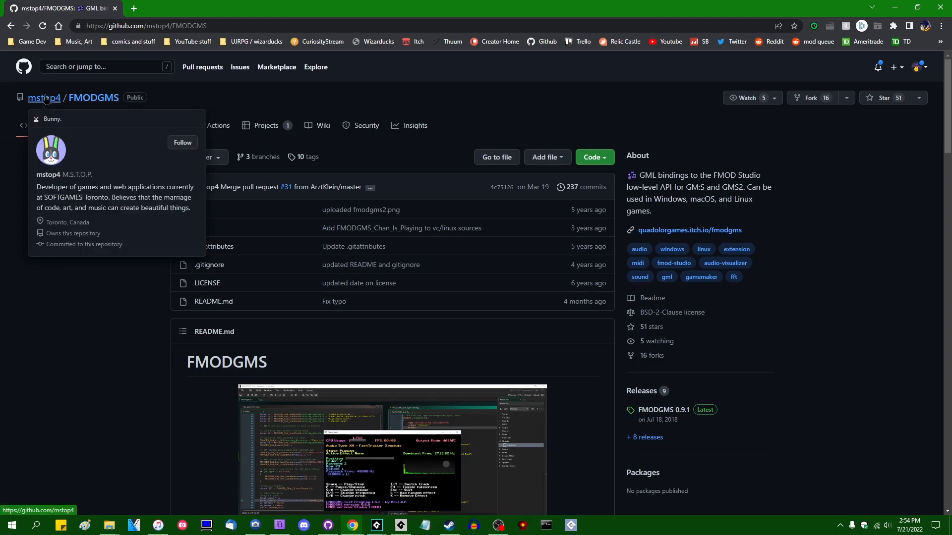
Scroll the FMODGMS README's 'What's inside' list to the FMODGMS_x64.gmez package, then back up.
{"action": "scroll", "scroll_direction": "down", "scroll_amount": 3}
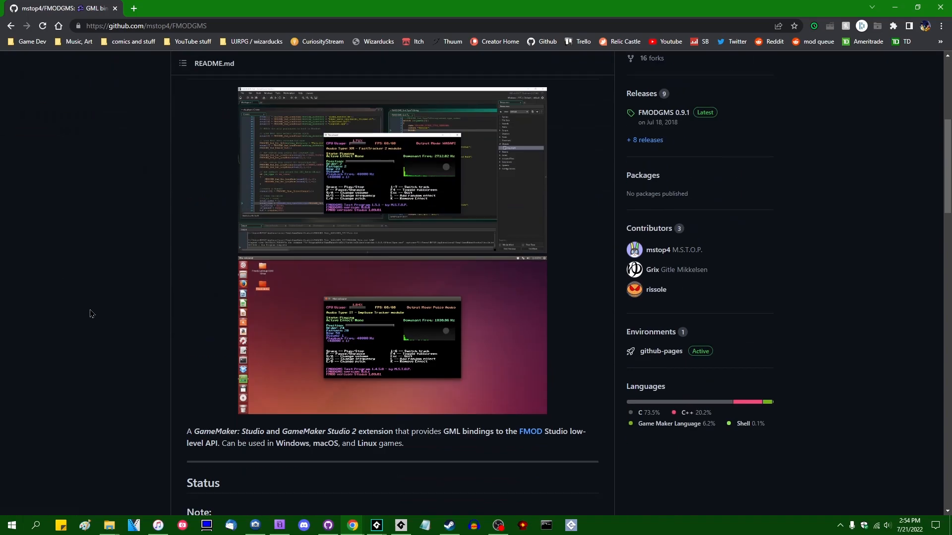
{"action": "scroll", "scroll_direction": "down", "scroll_amount": 3}
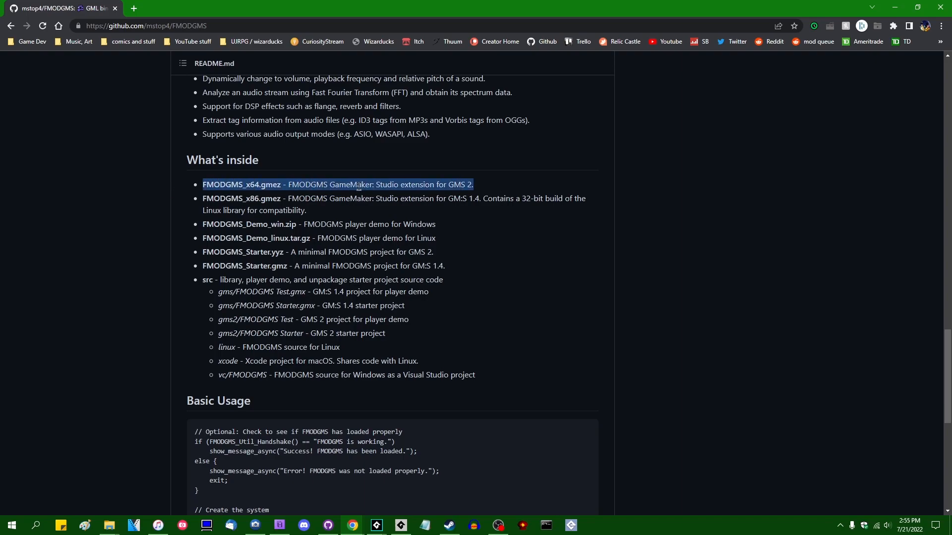
{"action": "scroll", "scroll_direction": "up", "scroll_amount": 3}
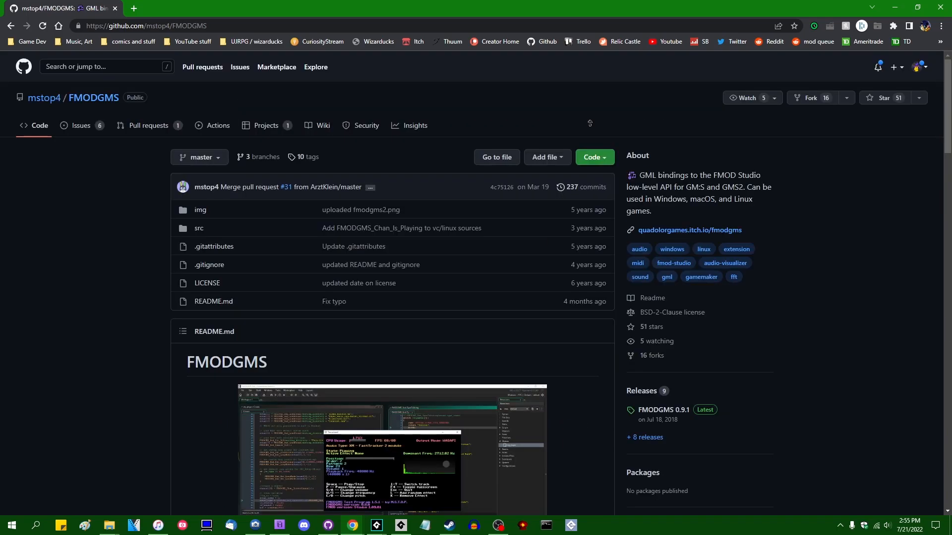
{"action": "mouse_move", "coordinate": [64, 243]}
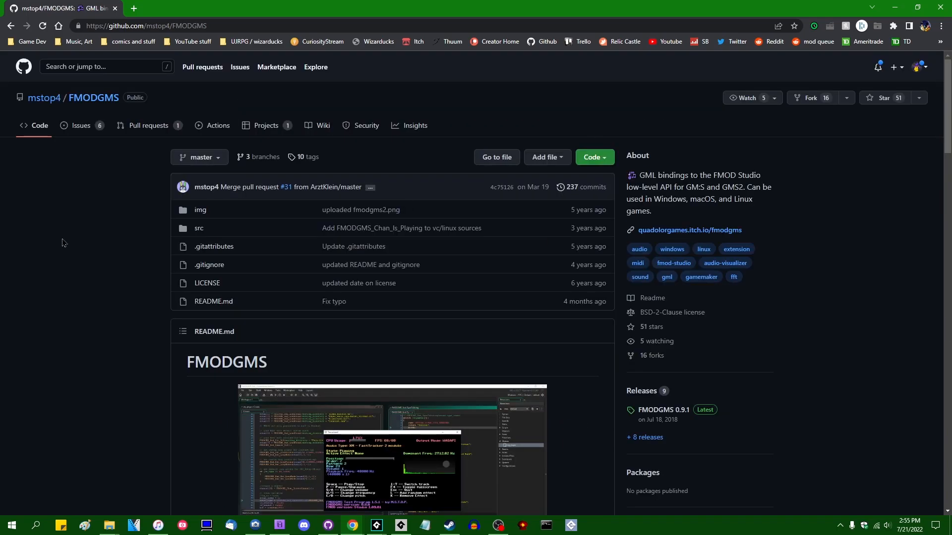
{"action": "mouse_move", "coordinate": [98, 313]}
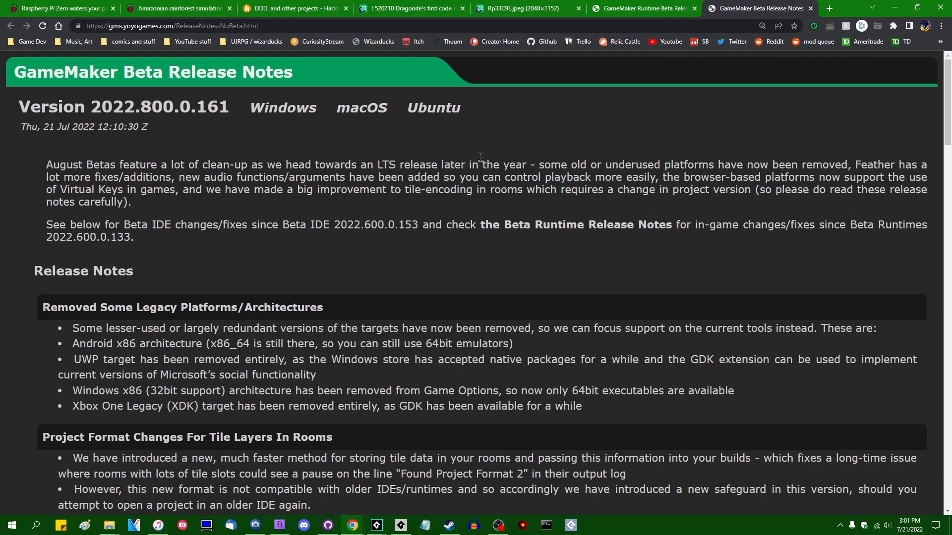
Read the IDE beta release notes, including removed 32-bit Windows support, and compare the runtime notes.
{"action": "scroll", "scroll_direction": "down", "scroll_amount": 3}
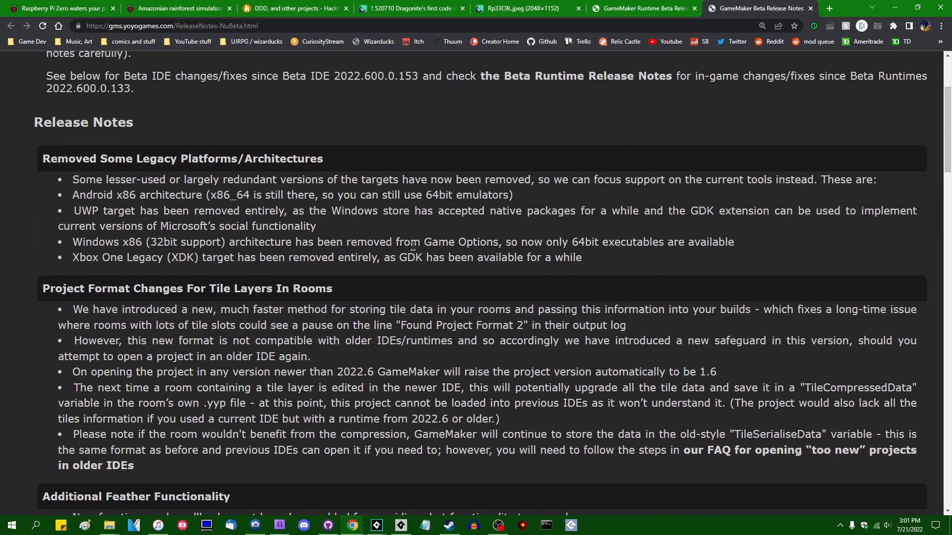
{"action": "scroll", "scroll_direction": "down", "scroll_amount": 3}
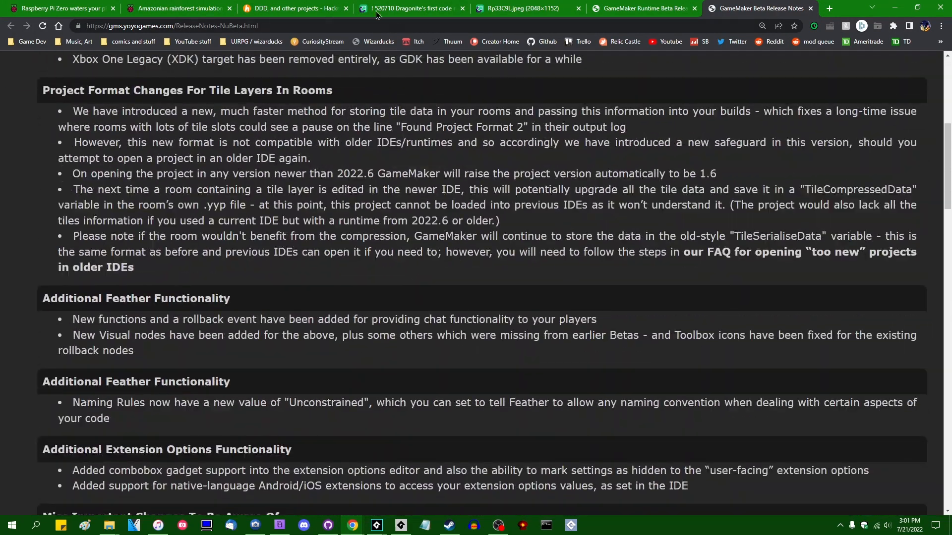
{"action": "scroll", "scroll_direction": "down", "scroll_amount": 3}
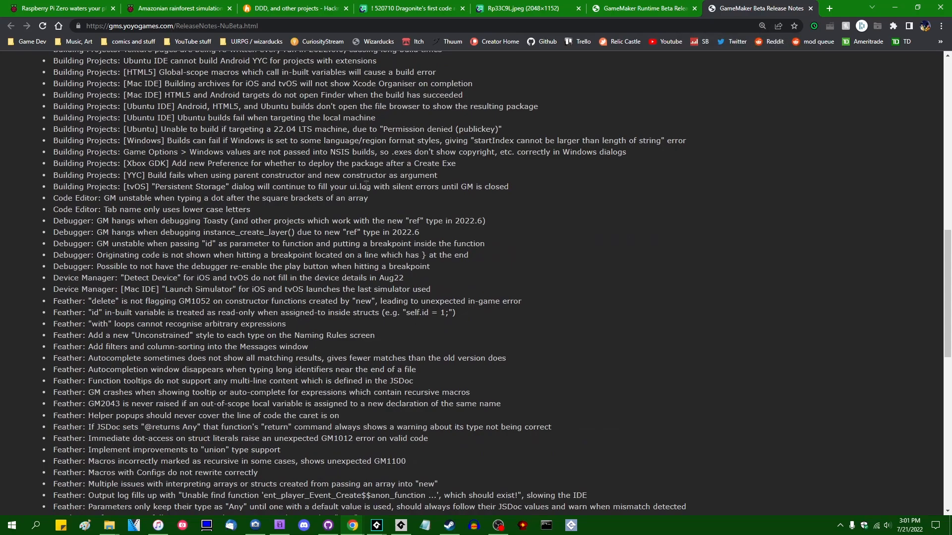
{"action": "left_click", "coordinate": [645, 8]}
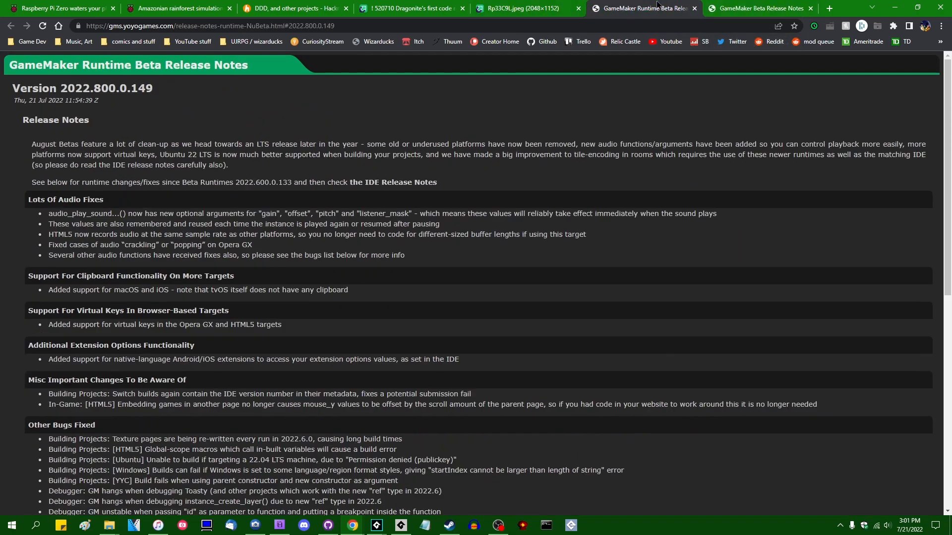
{"action": "scroll", "scroll_direction": "down", "scroll_amount": 3}
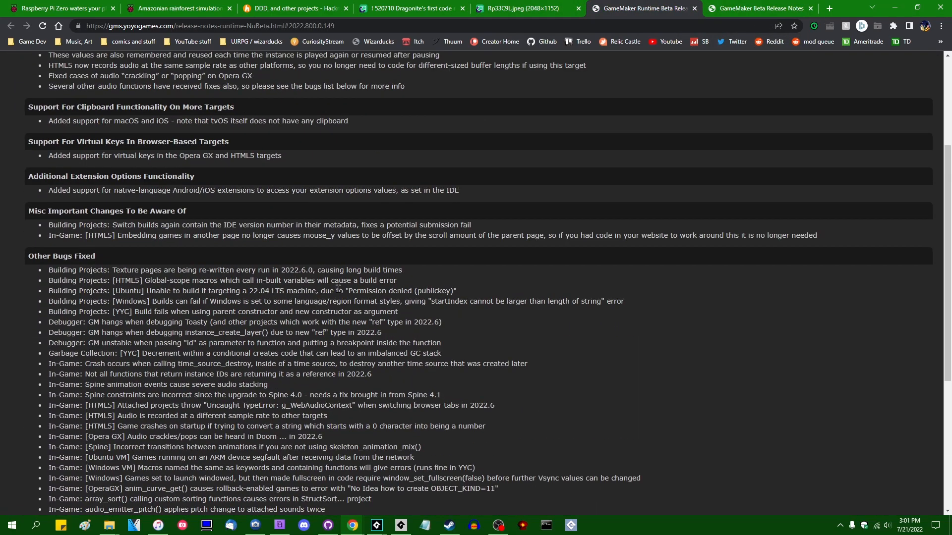
{"action": "left_click", "coordinate": [764, 9]}
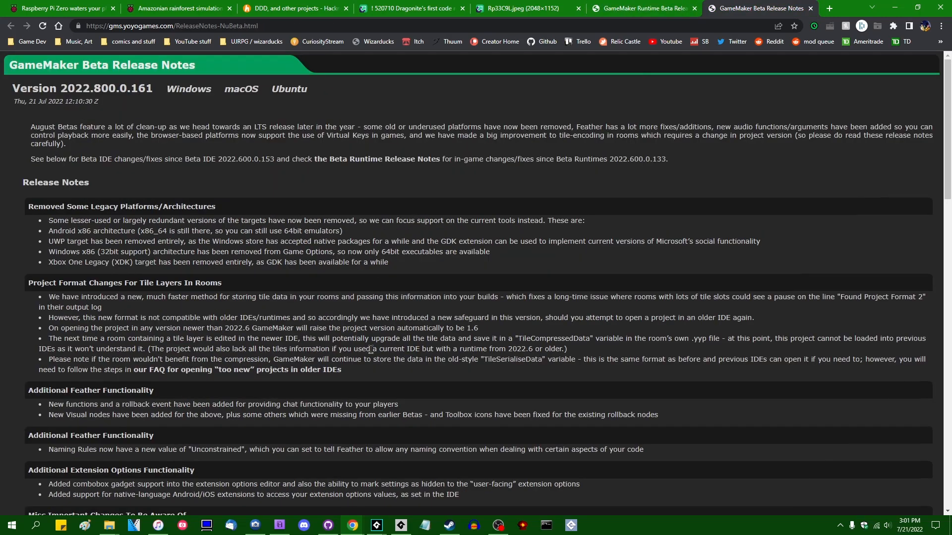
Highlight the three Debugger fix entries in the runtime beta release notes.
{"action": "scroll", "scroll_direction": "down", "scroll_amount": 3}
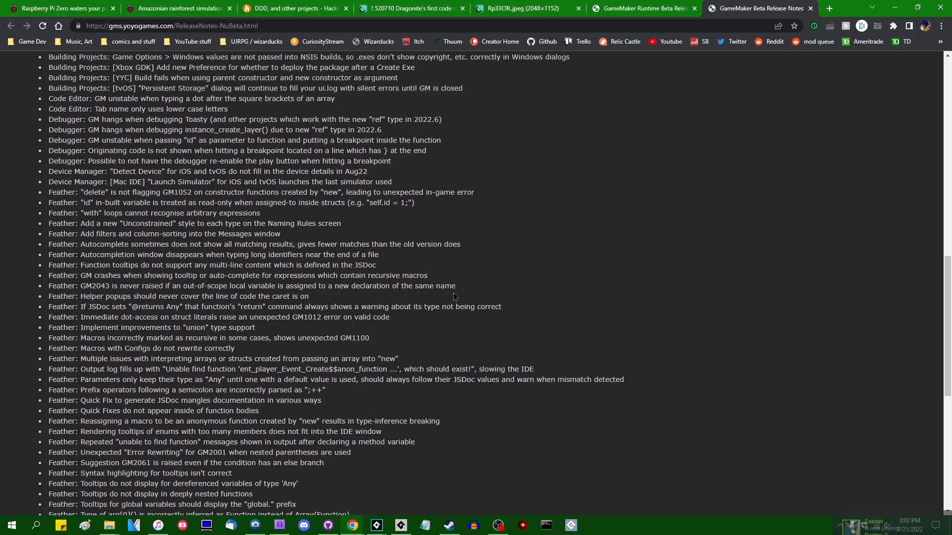
{"action": "scroll", "scroll_direction": "down", "scroll_amount": 3}
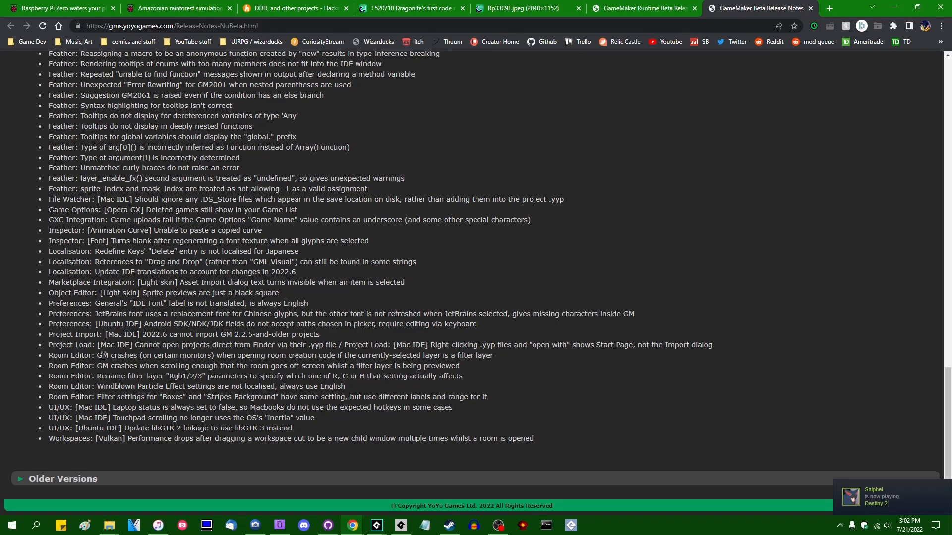
{"action": "mouse_move", "coordinate": [292, 314]}
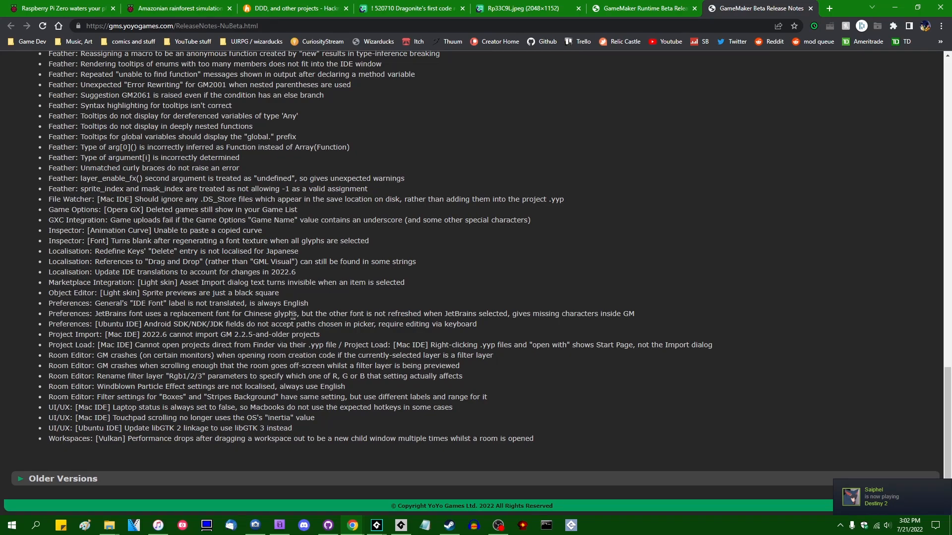
{"action": "scroll", "scroll_direction": "up", "scroll_amount": 3}
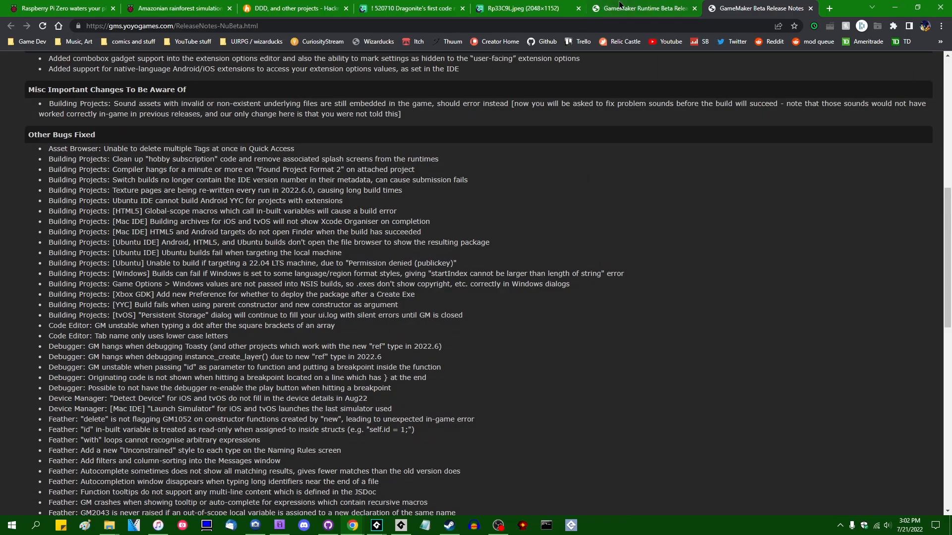
{"action": "left_click", "coordinate": [647, 9]}
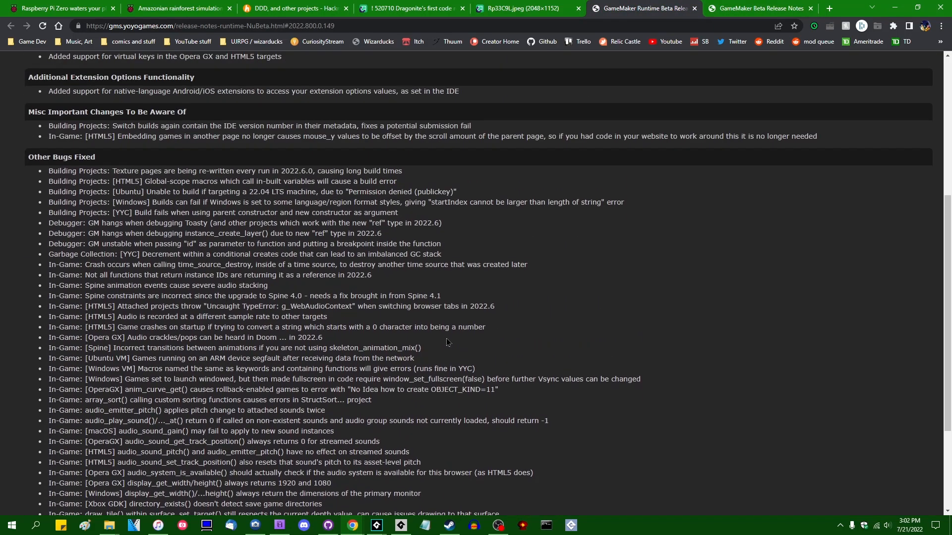
{"action": "left_click_drag", "start_coordinate": [49, 222], "coordinate": [442, 243]}
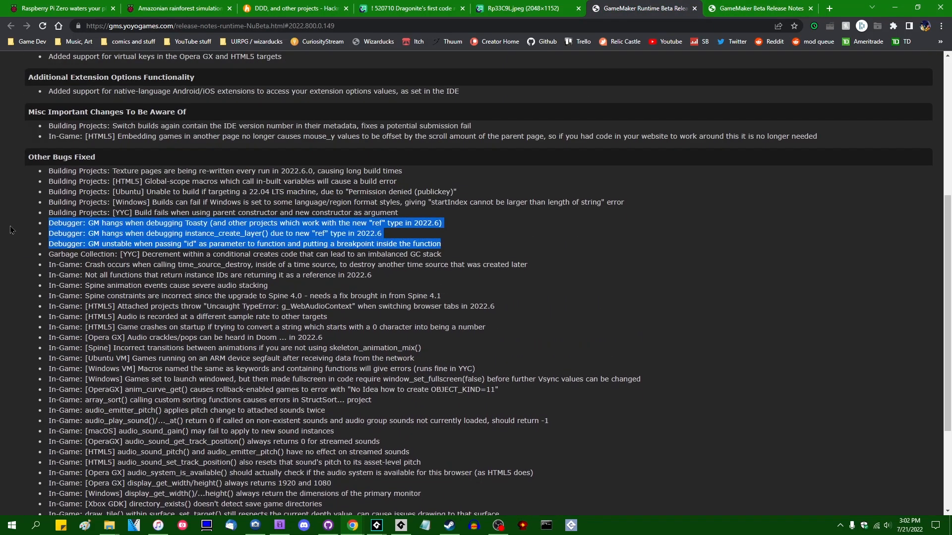
{"action": "scroll", "scroll_direction": "down", "scroll_amount": 3}
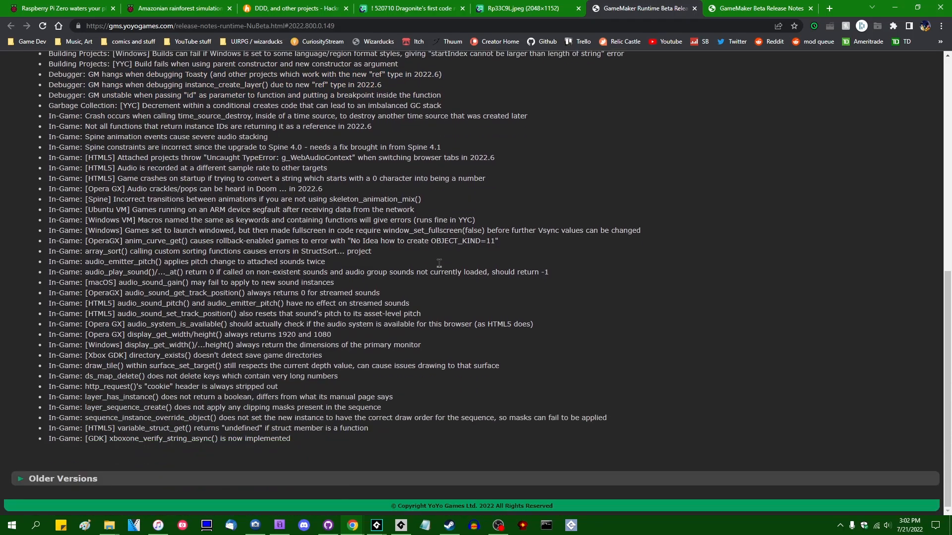